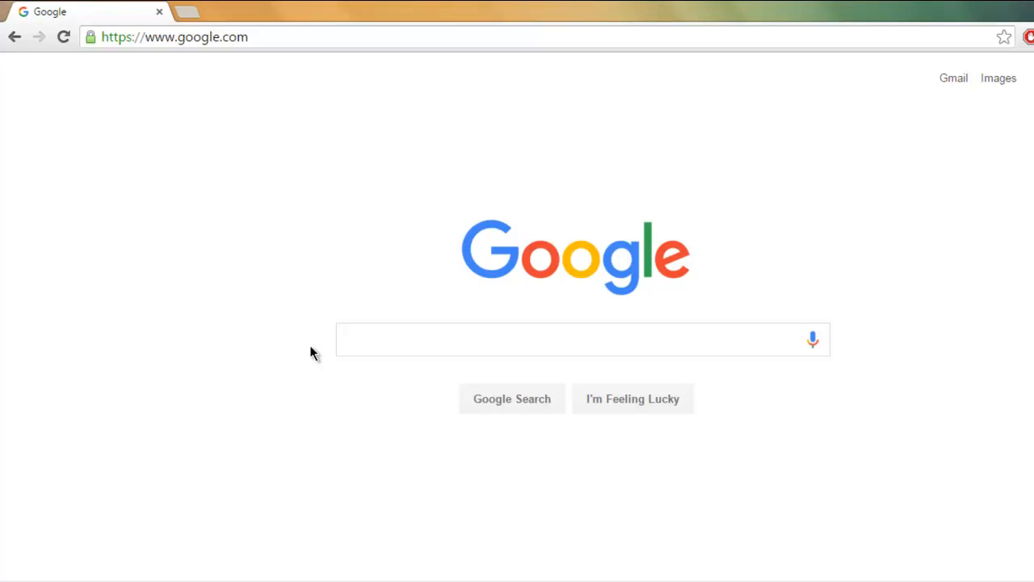
pyautogui.moveTo(188, 224)
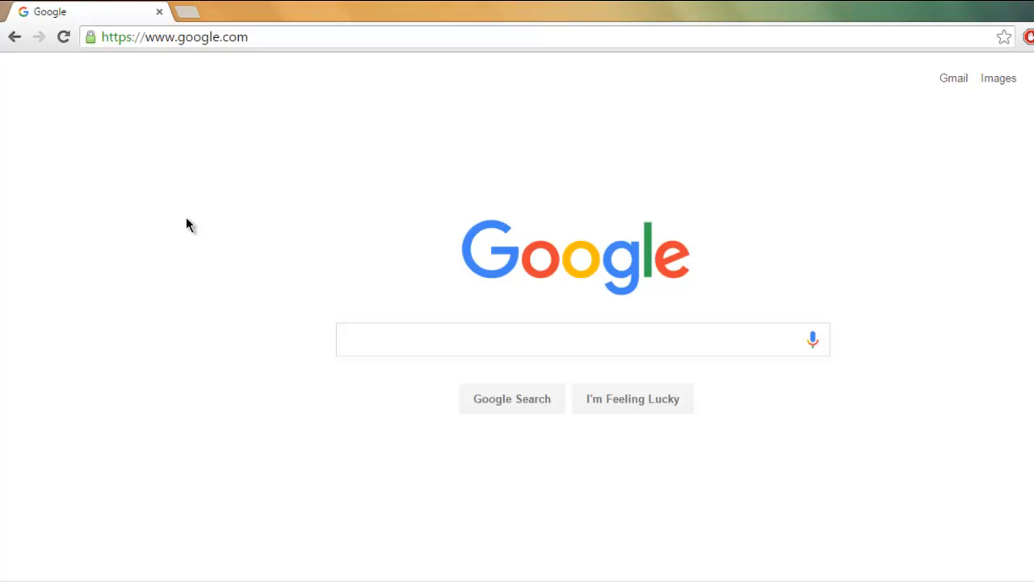
pyautogui.moveTo(300, 398)
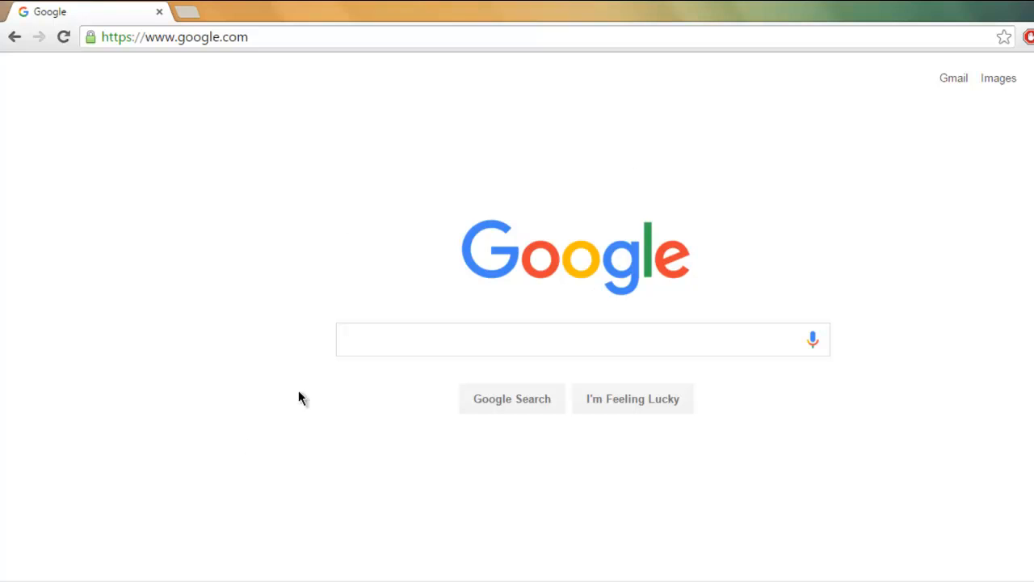
pyautogui.moveTo(224, 360)
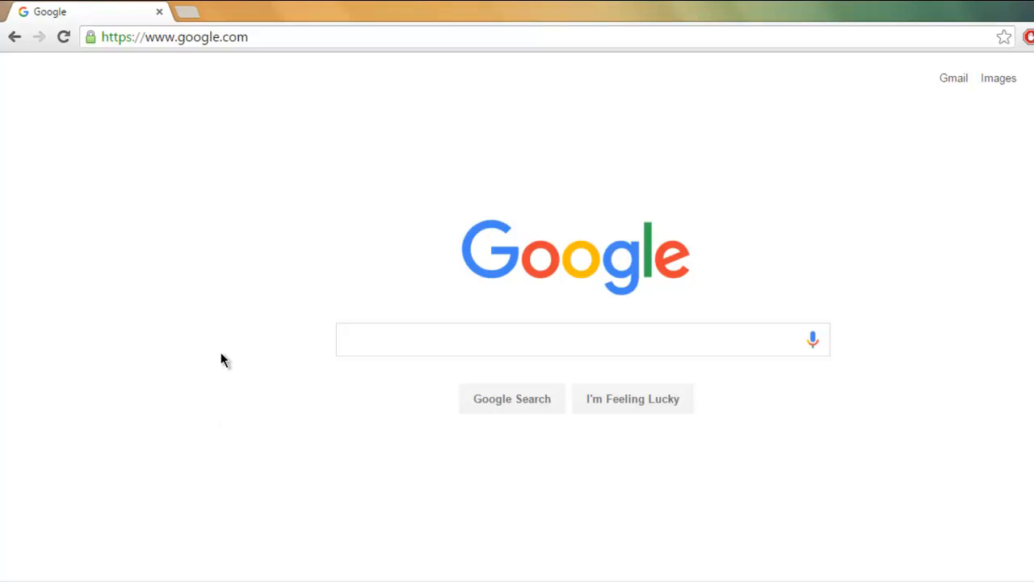
pyautogui.moveTo(203, 349)
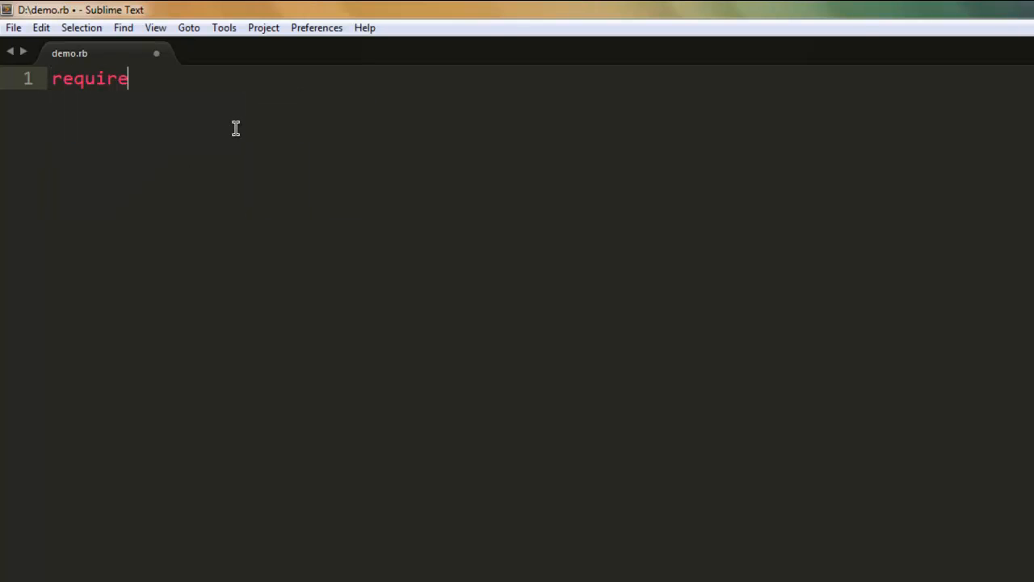
# - Require 'watir-webdriver' and create browser = Watir::Browser.new in demo.rb
pyautogui.write("'watir'")
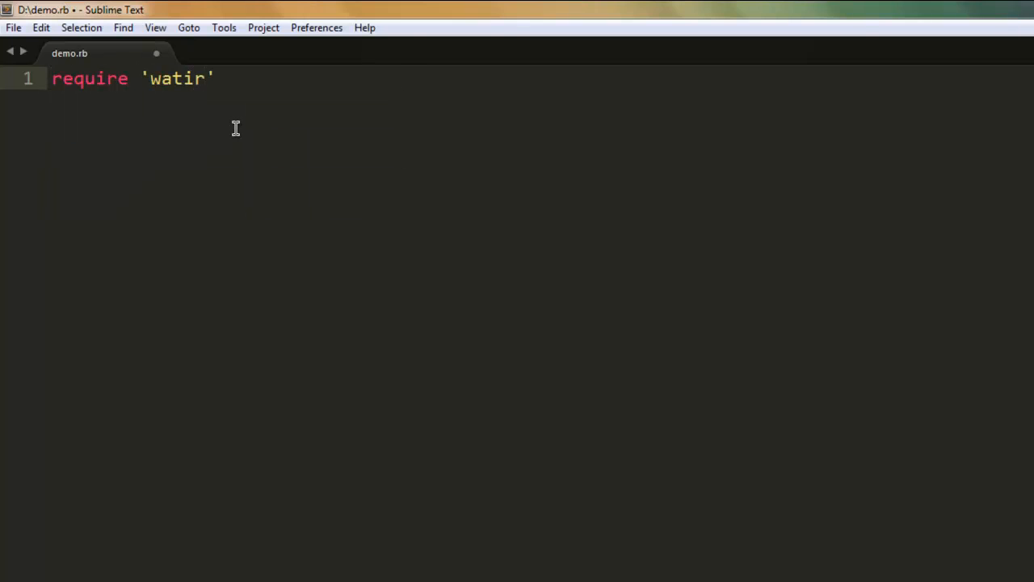
pyautogui.write('-webd')
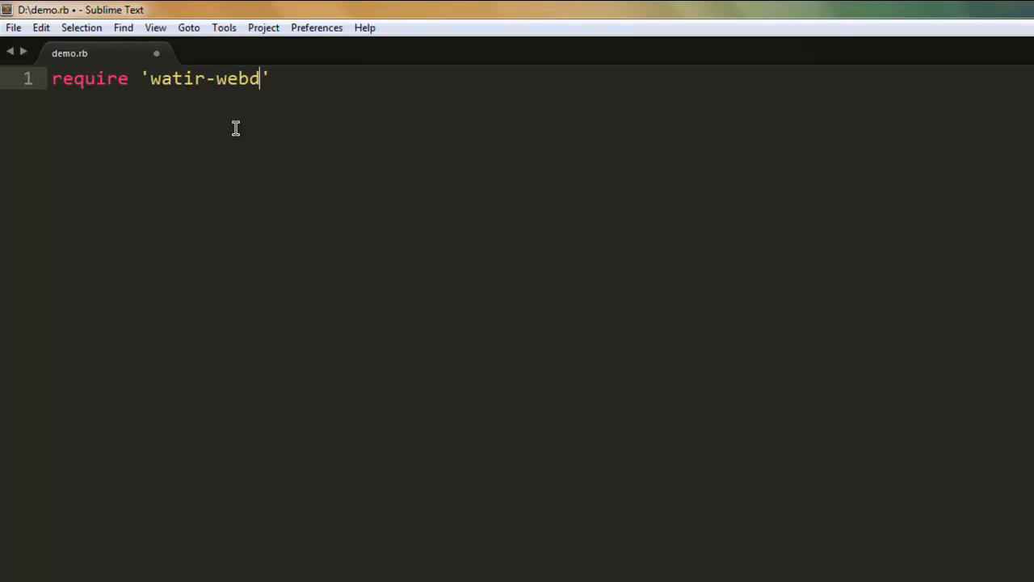
pyautogui.write("river'")
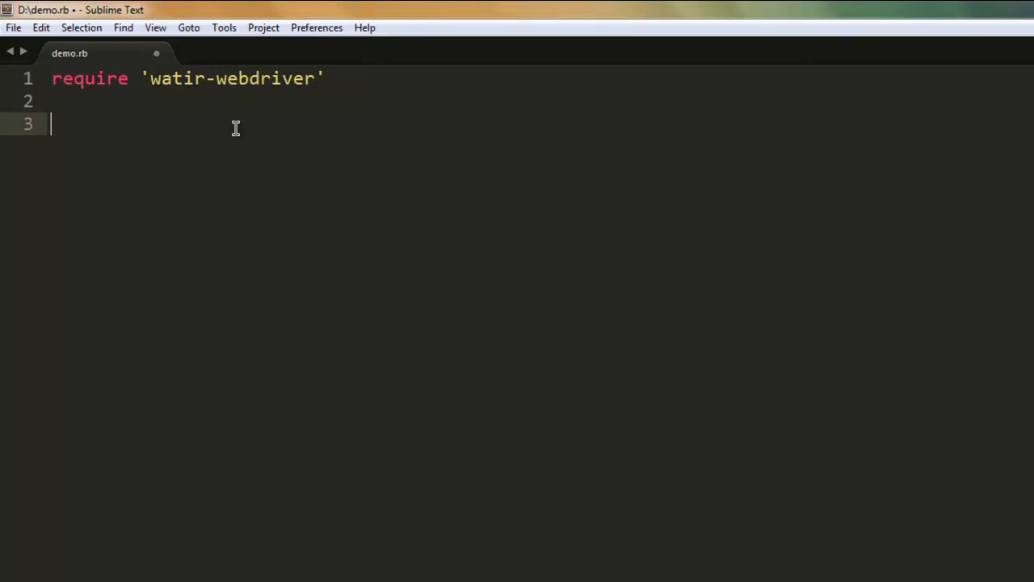
pyautogui.write('browser =')
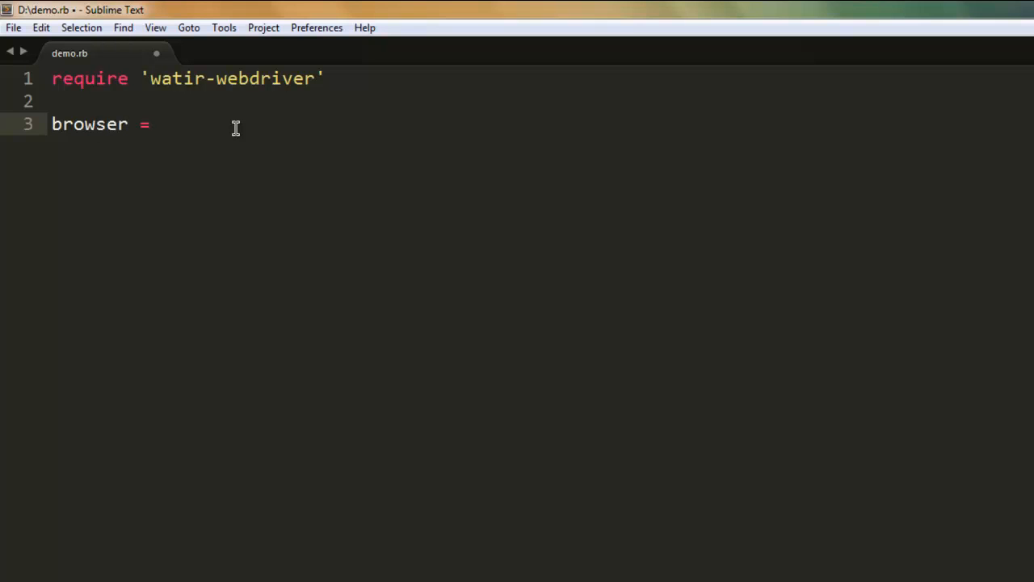
pyautogui.write('Watir::Browser.new')
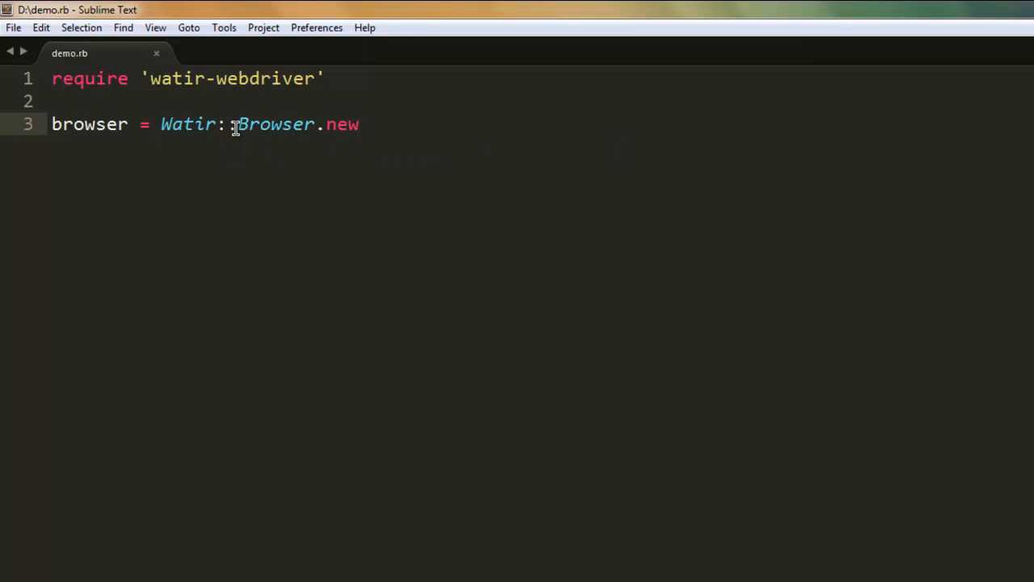
pyautogui.write('brows')
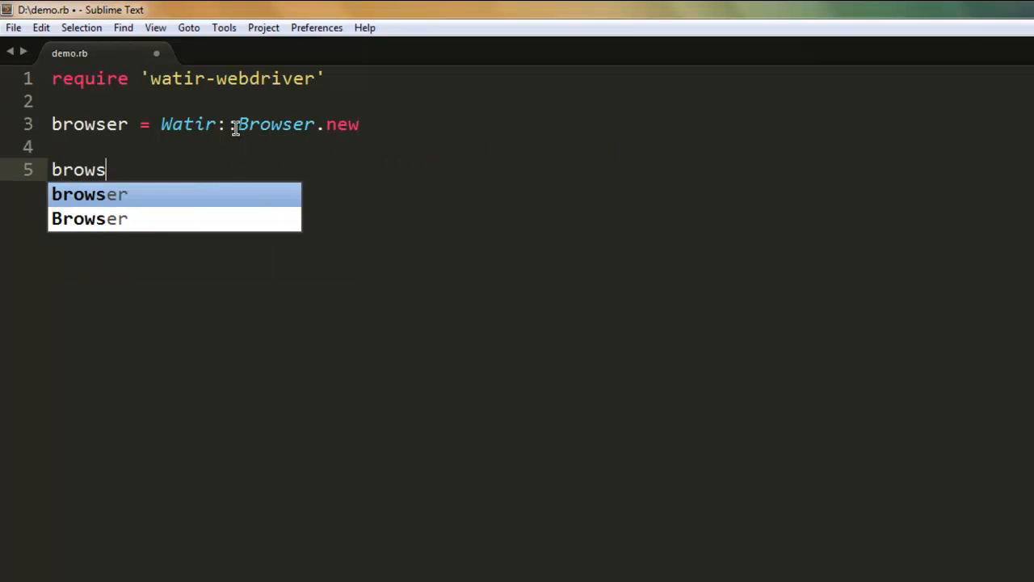
pyautogui.write('er.go')
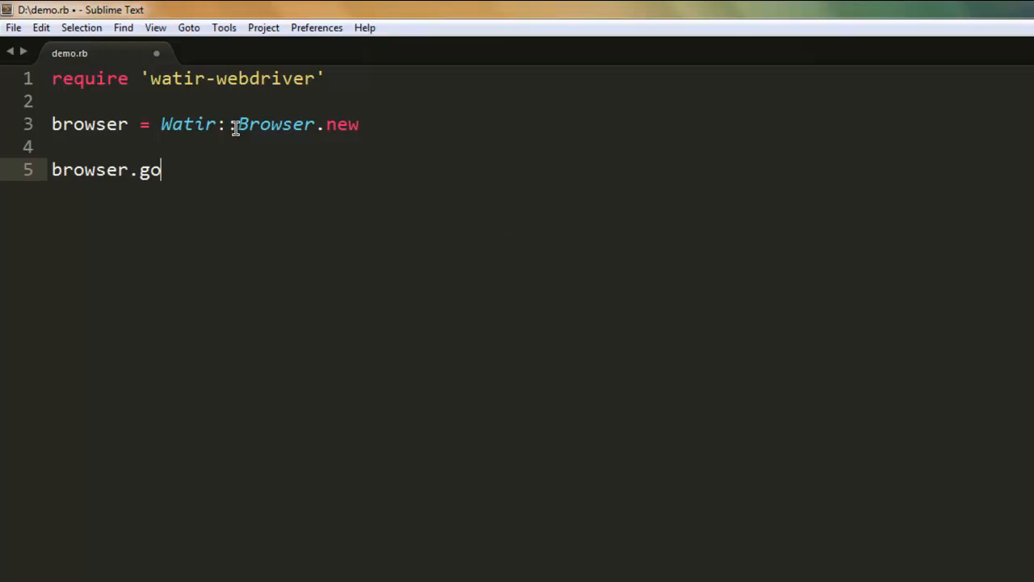
pyautogui.write("to 'htt'")
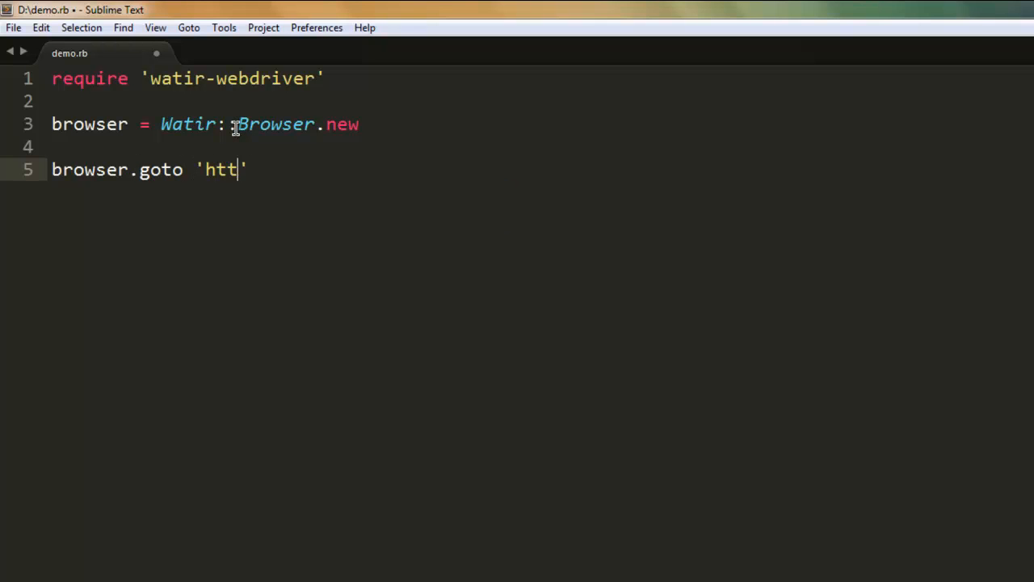
pyautogui.write('p://g')
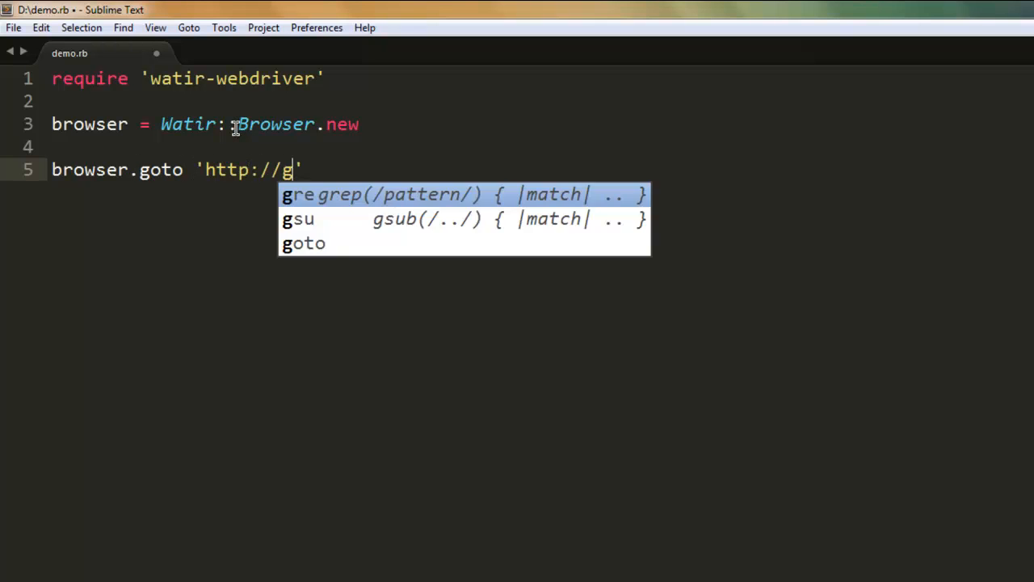
pyautogui.write('oogle.com')
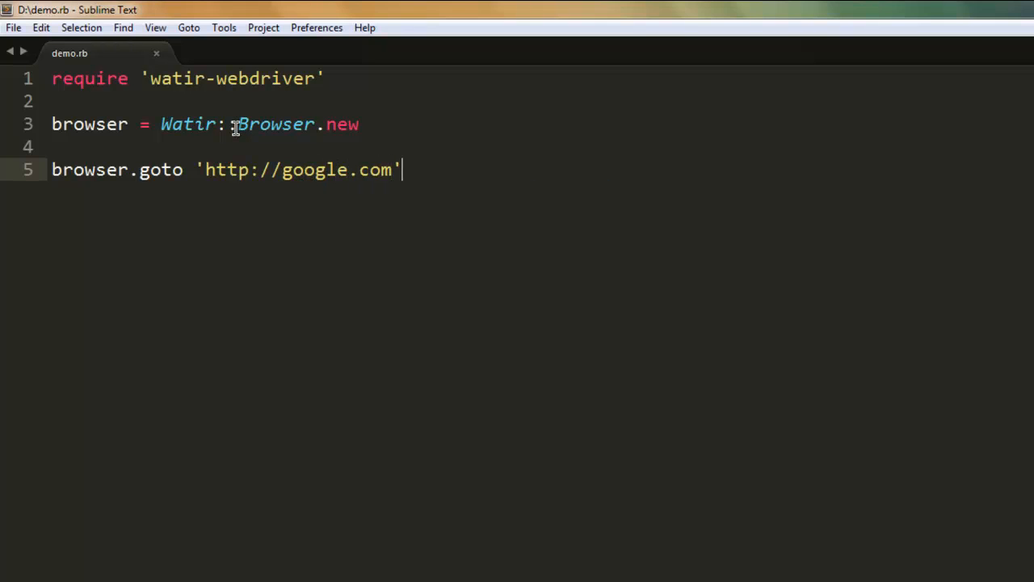
# - Add puts browser.cookies.to_a to print the cookies as an array
pyautogui.write('put')
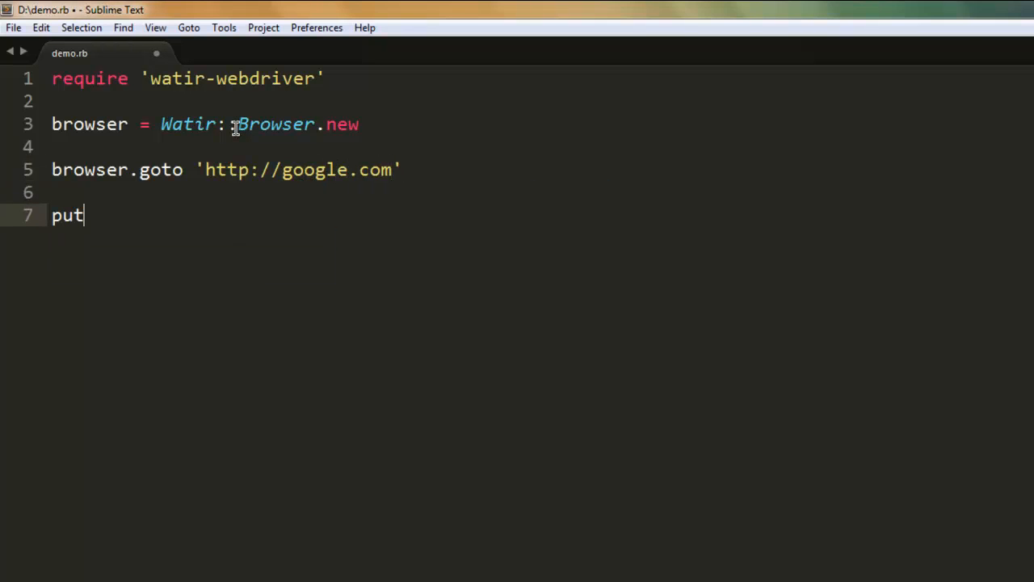
pyautogui.write('s')
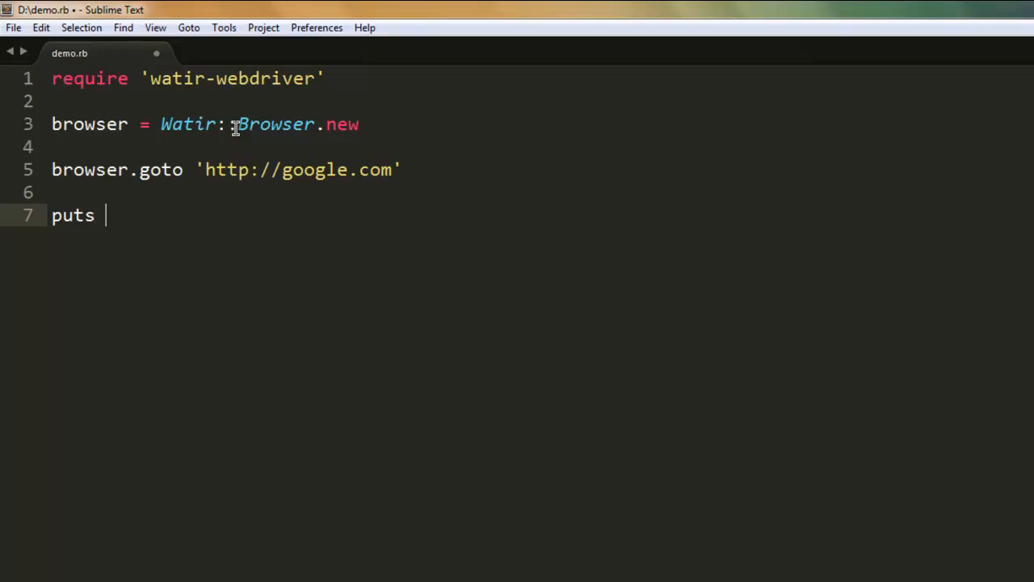
pyautogui.write('browser.')
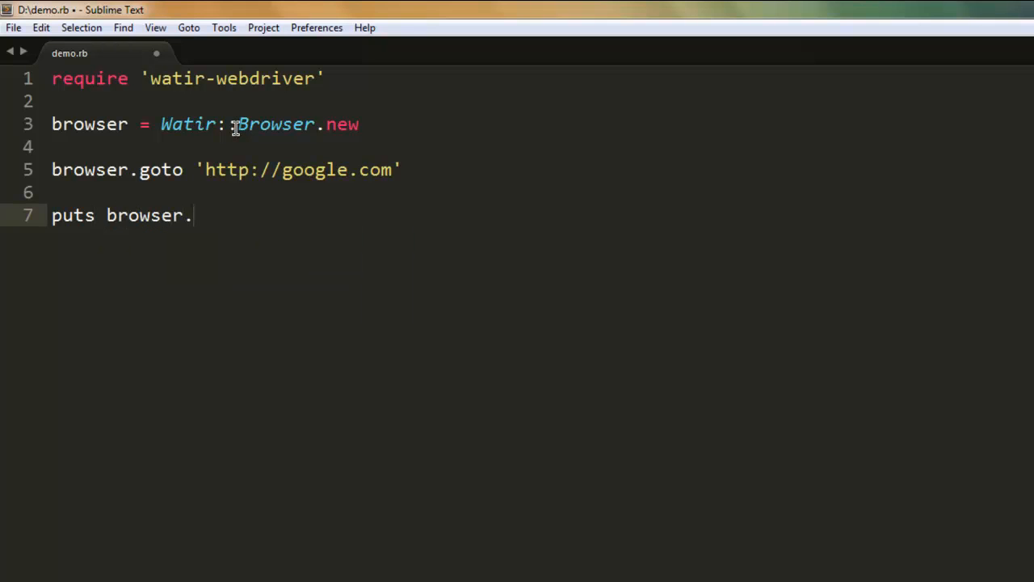
pyautogui.write('cookies')
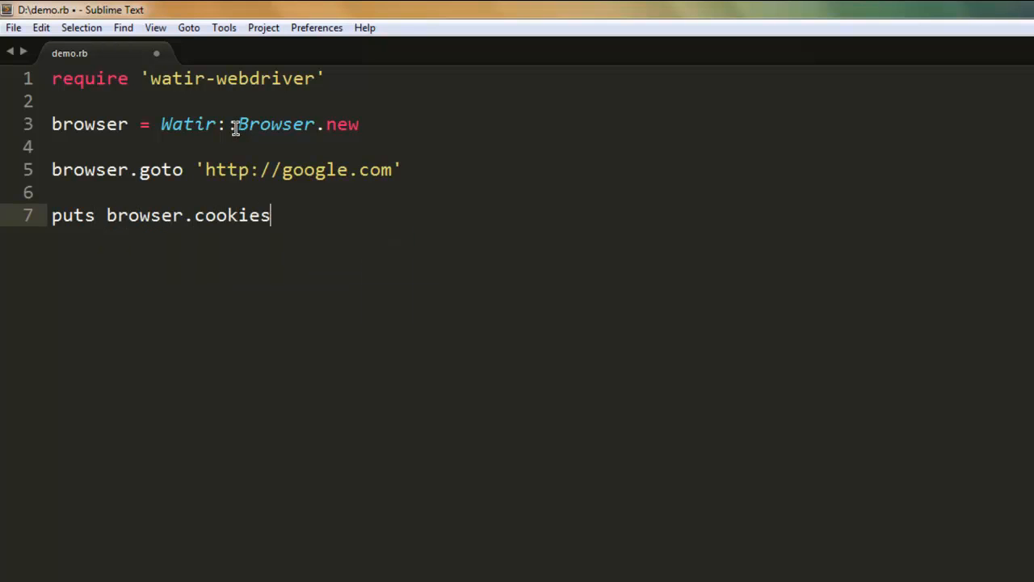
pyautogui.write('.t')
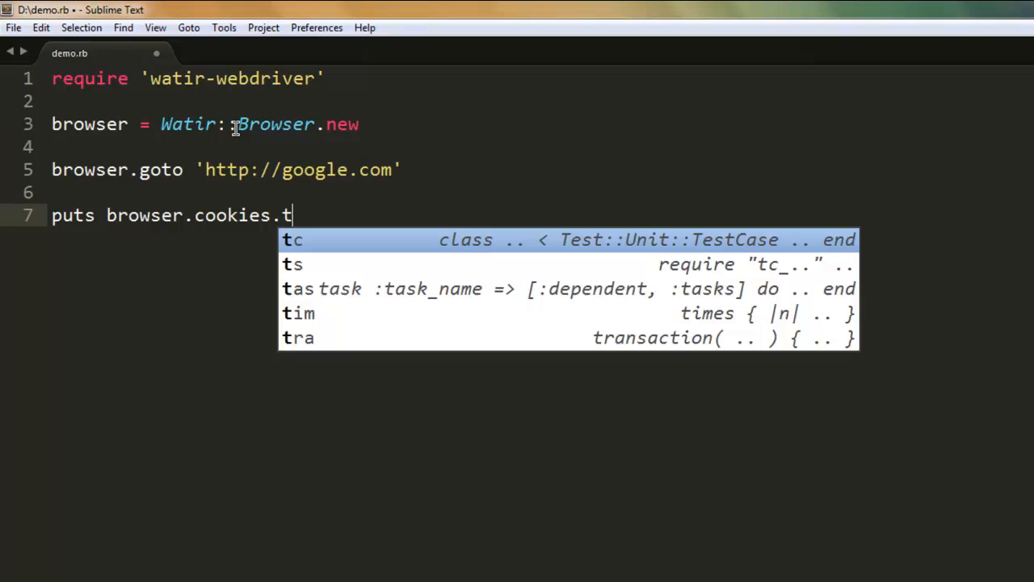
pyautogui.write('o_a')
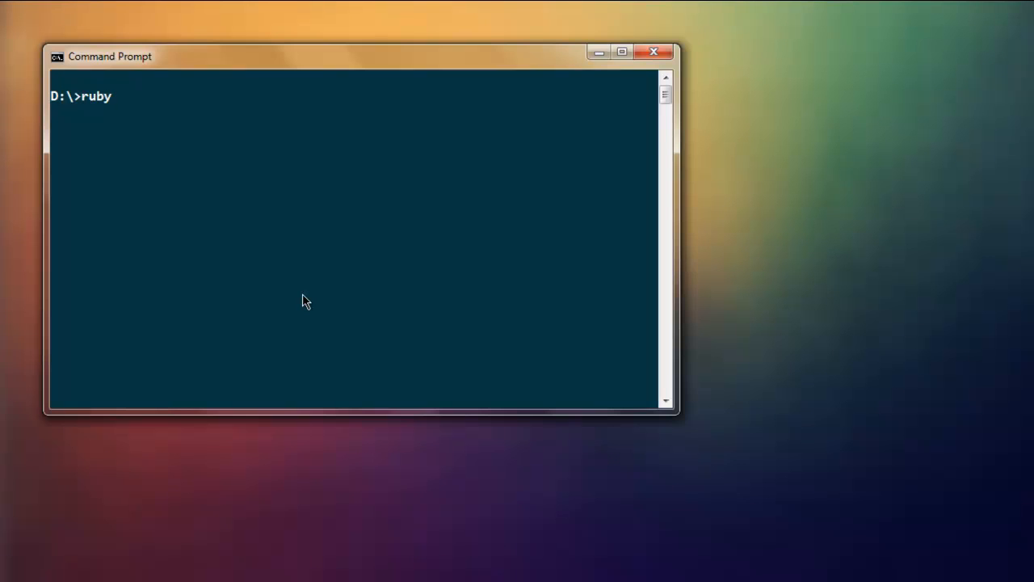
# - Run ruby demo.rb at the D:\ prompt to print Google's PREF and NID cookies
pyautogui.write('dem')
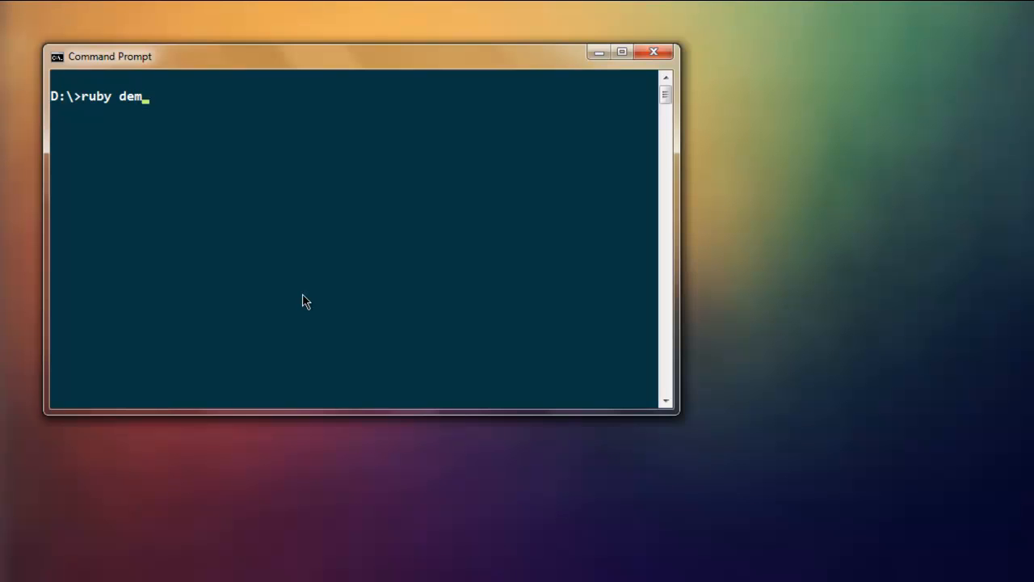
pyautogui.write('o.rb')
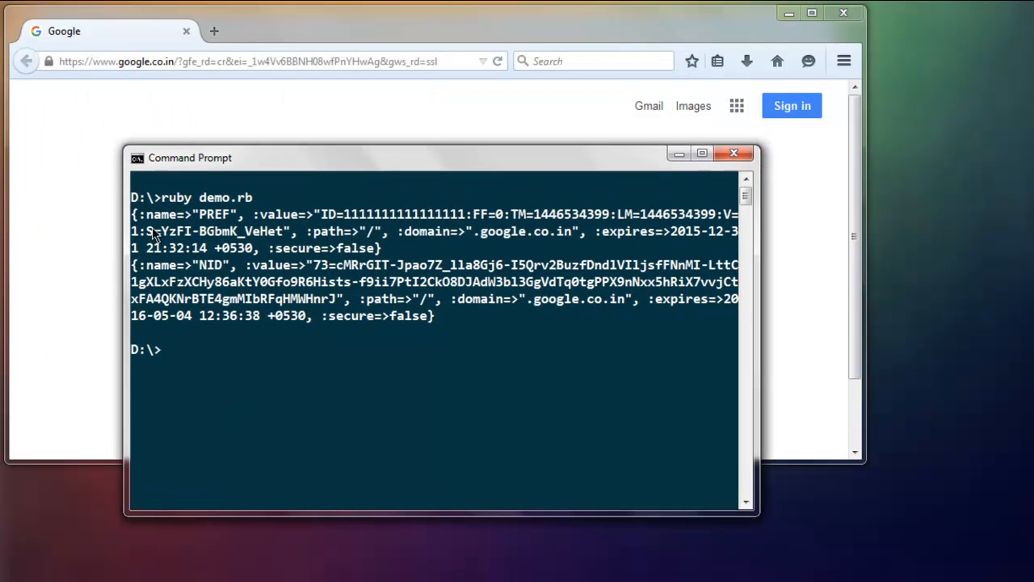
pyautogui.moveTo(179, 291)
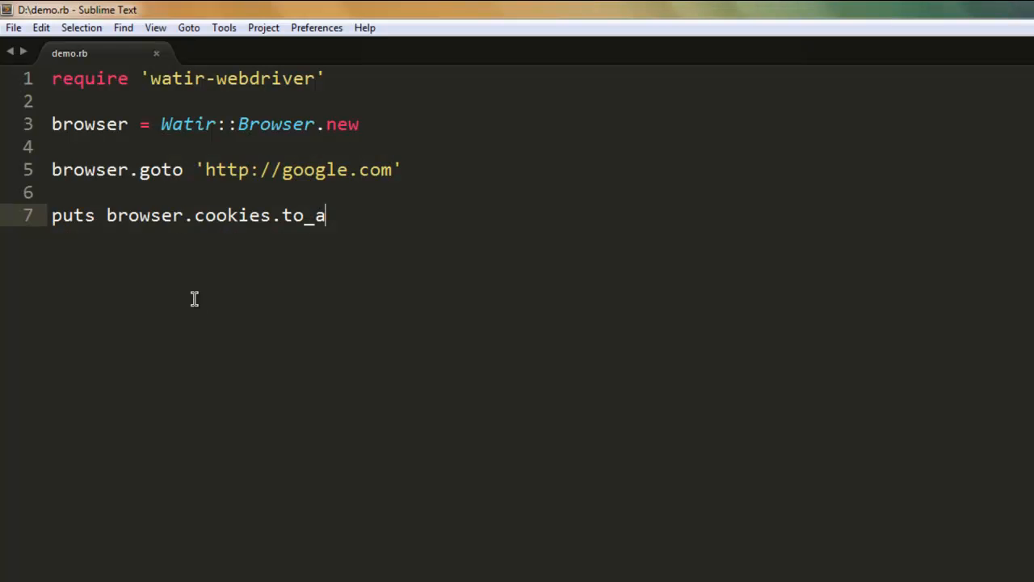
# - Add browser.cookies.clear and a second puts browser.cookies.to_a, then save demo.rb
pyautogui.press('Enter')
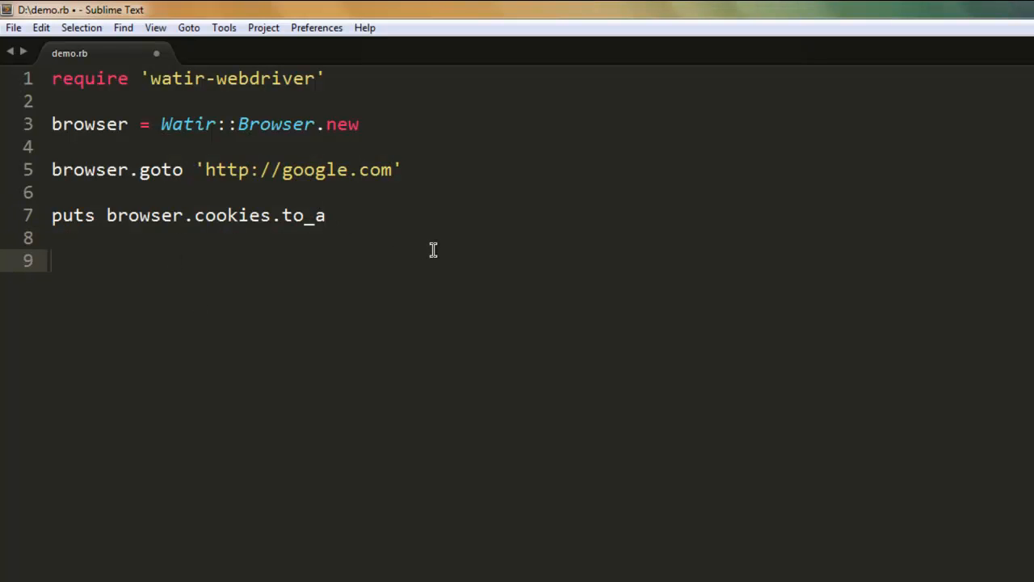
pyautogui.write('browser.cookie')
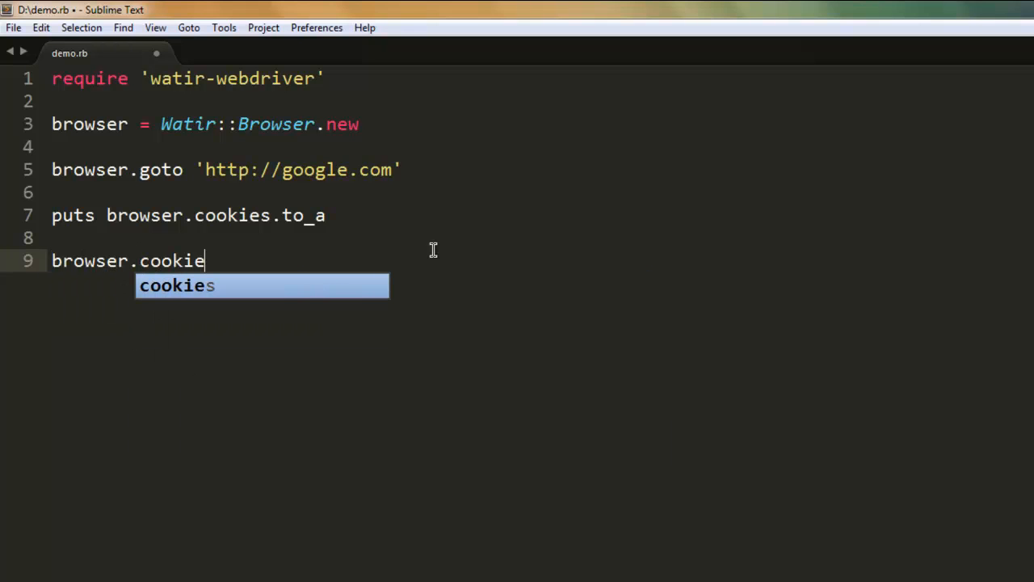
pyautogui.write('s.clea')
pyautogui.write('puts b')
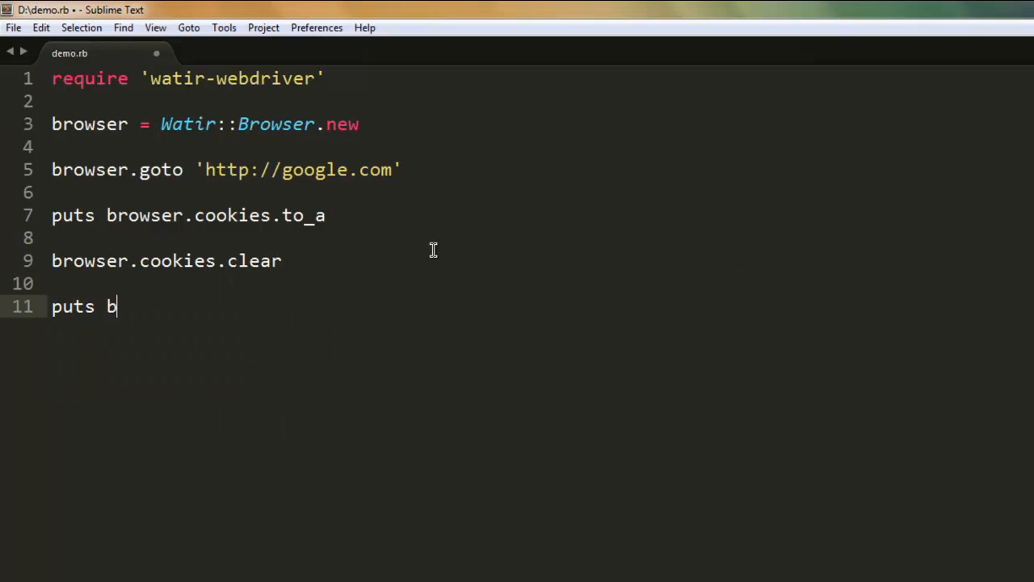
pyautogui.write('rowser.cookies.')
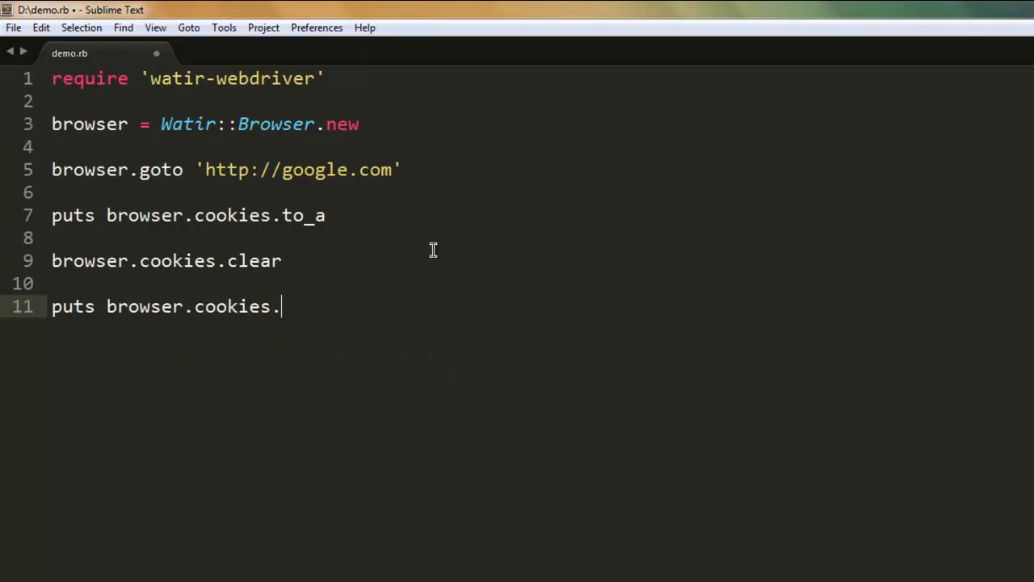
pyautogui.write('to_a')
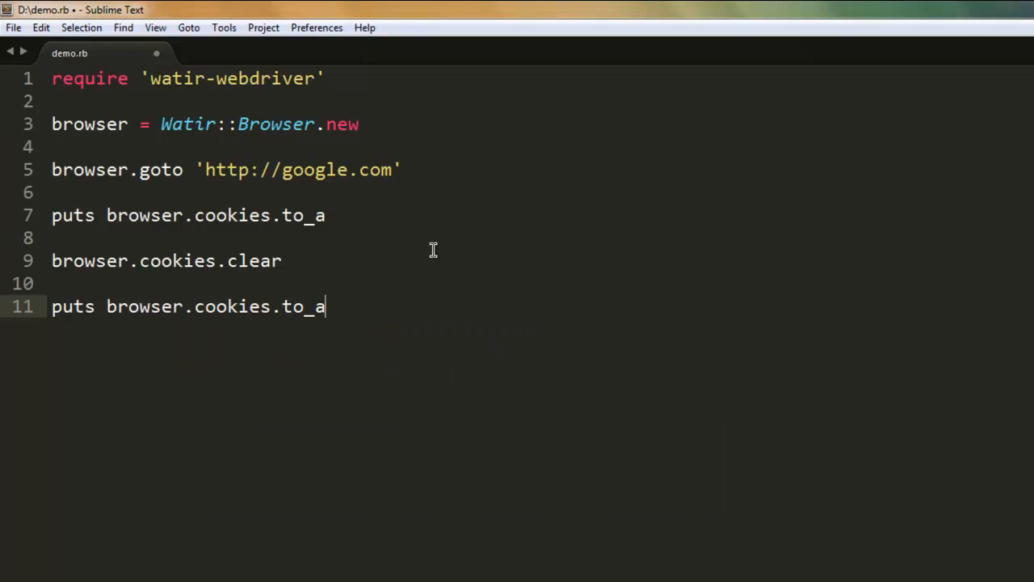
pyautogui.press('ctrl+s')
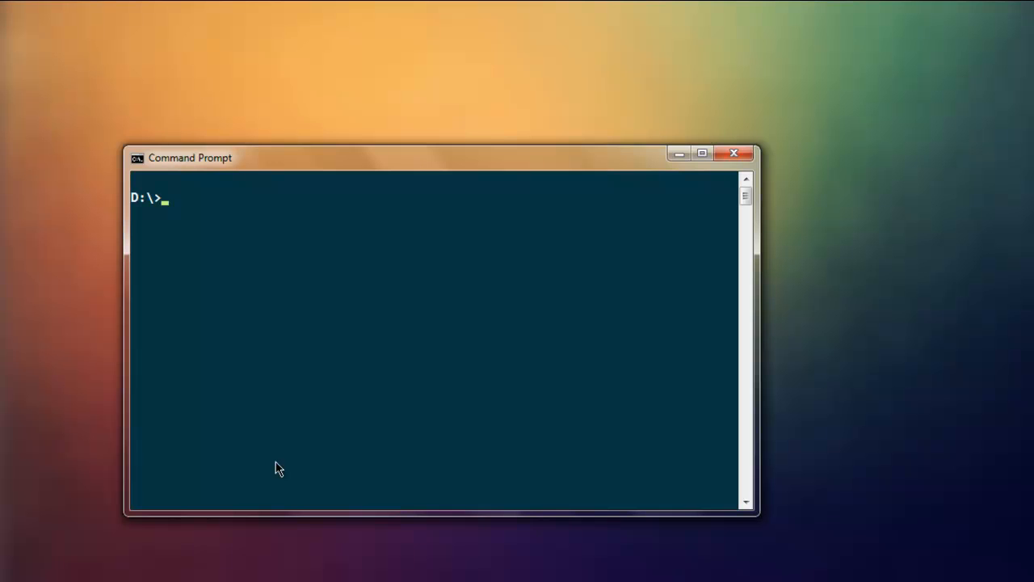
# - Run ruby demo.rb again to print the PREF and NID cookie hashes
pyautogui.write('ruby demo.rb')
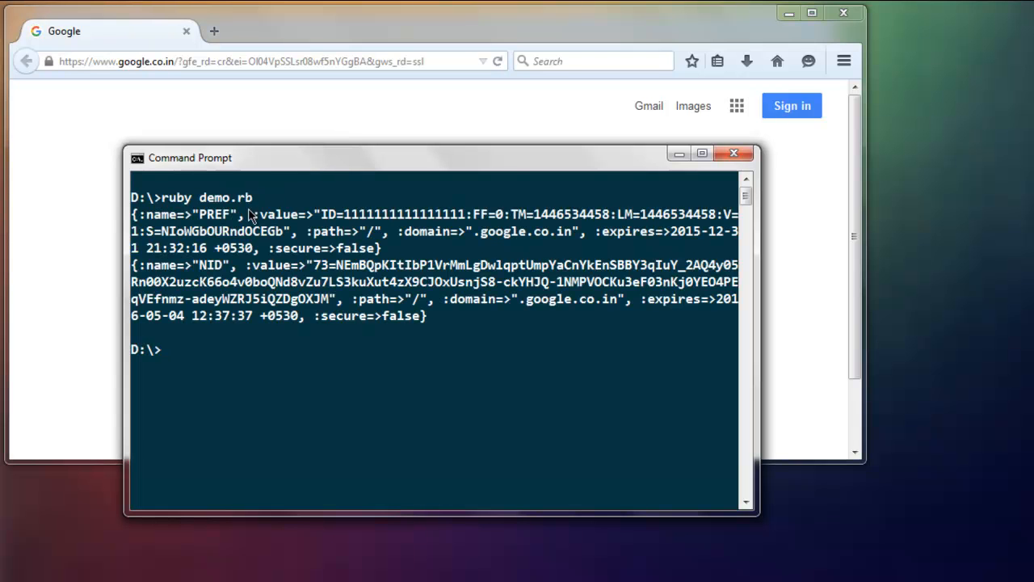
pyautogui.moveTo(245, 342)
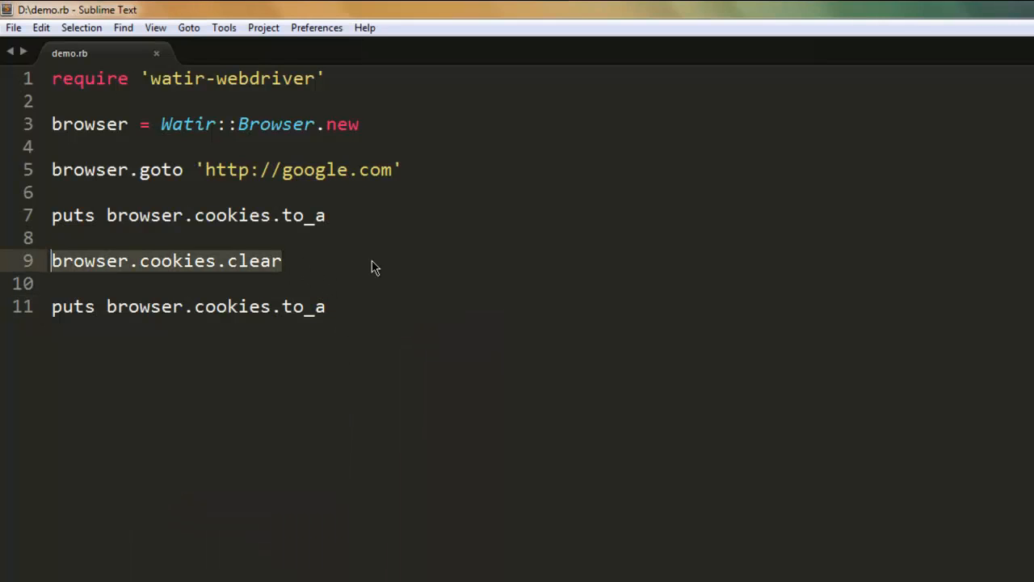
# - Replace line 9 with browser.cookies.add 'field','value' for the new cookie
pyautogui.press('Delete')
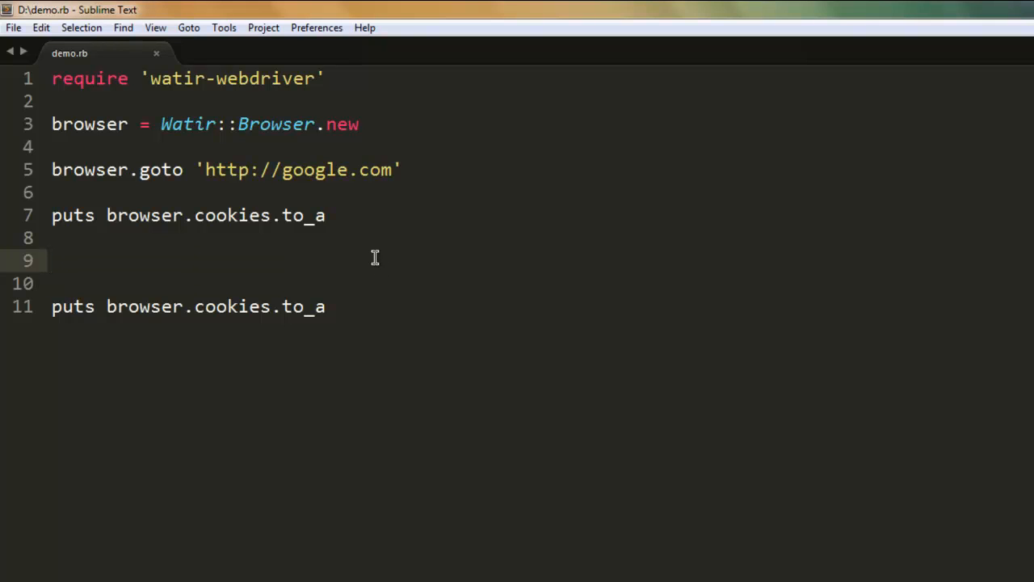
pyautogui.write('browser.cook')
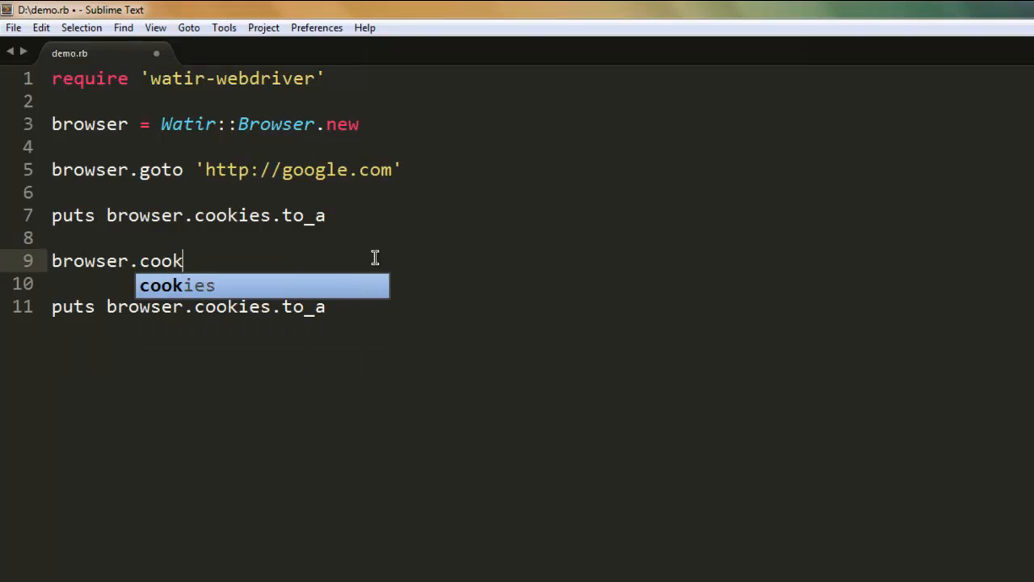
pyautogui.write('ies.add')
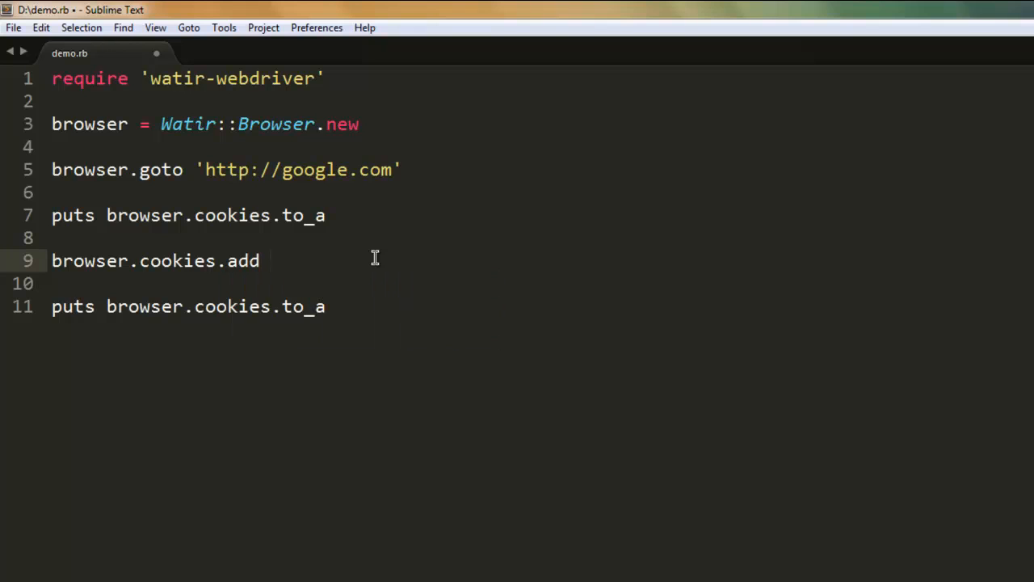
pyautogui.write("'field',")
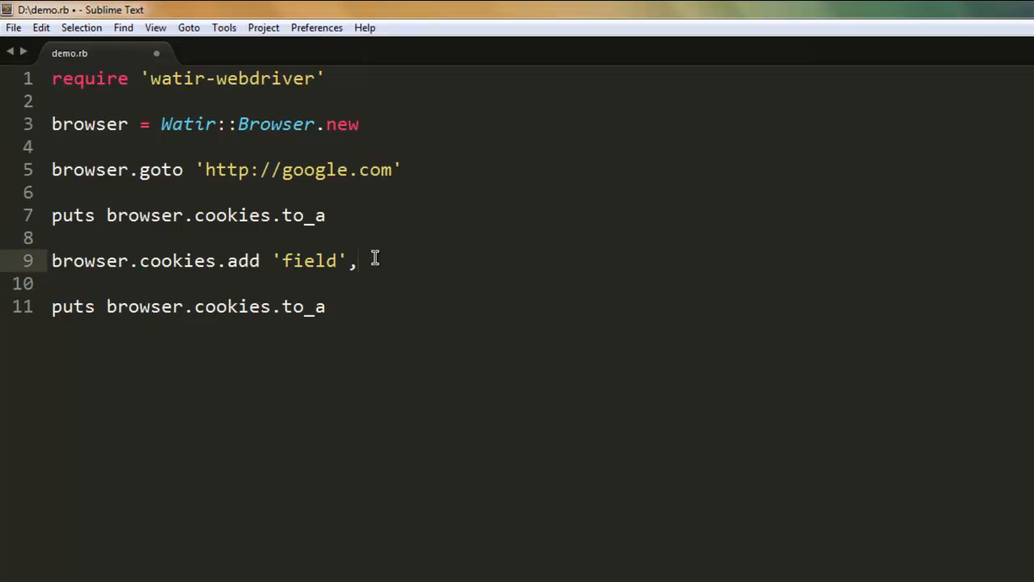
pyautogui.write("'")
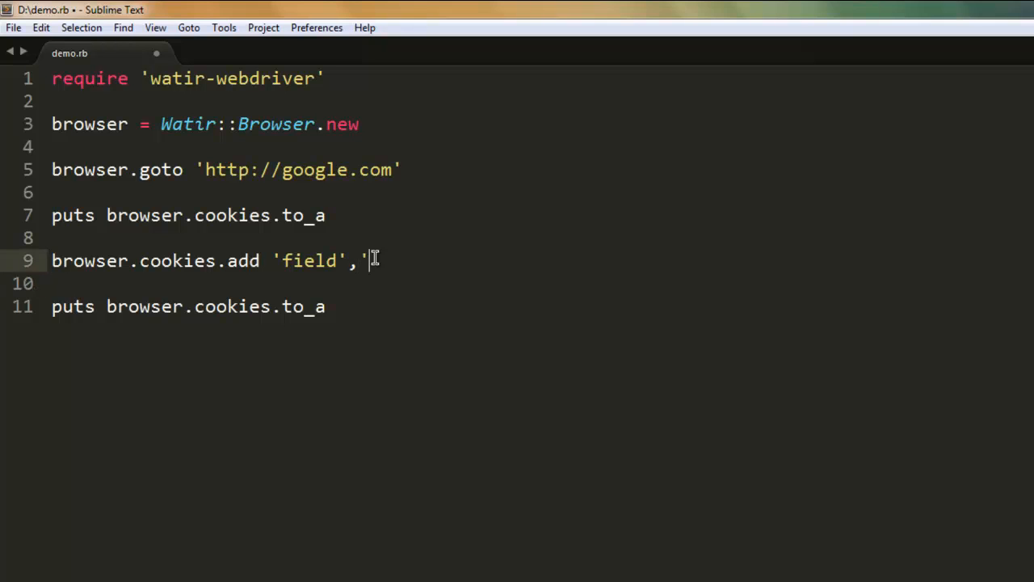
pyautogui.write('value')
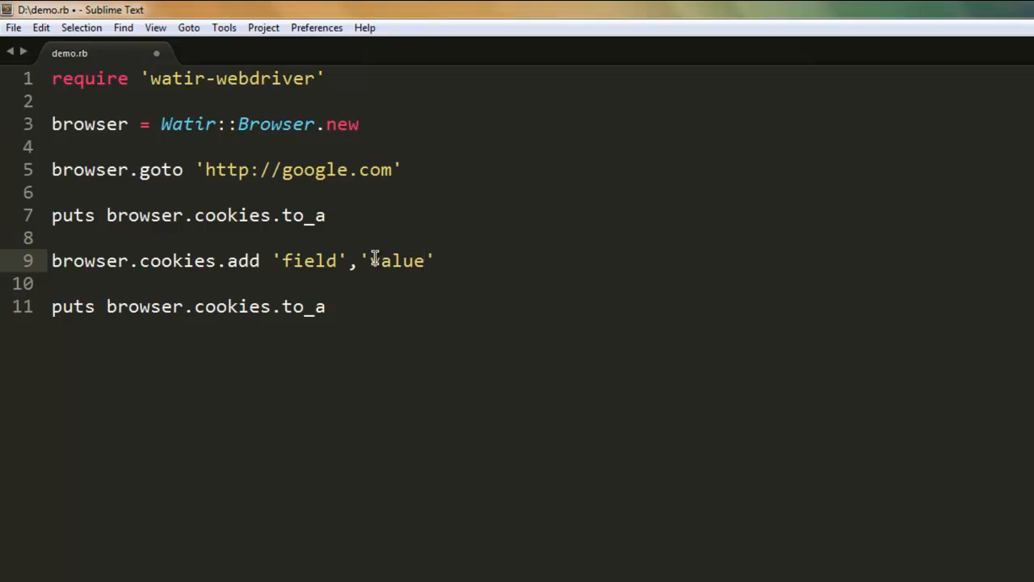
pyautogui.write(',')
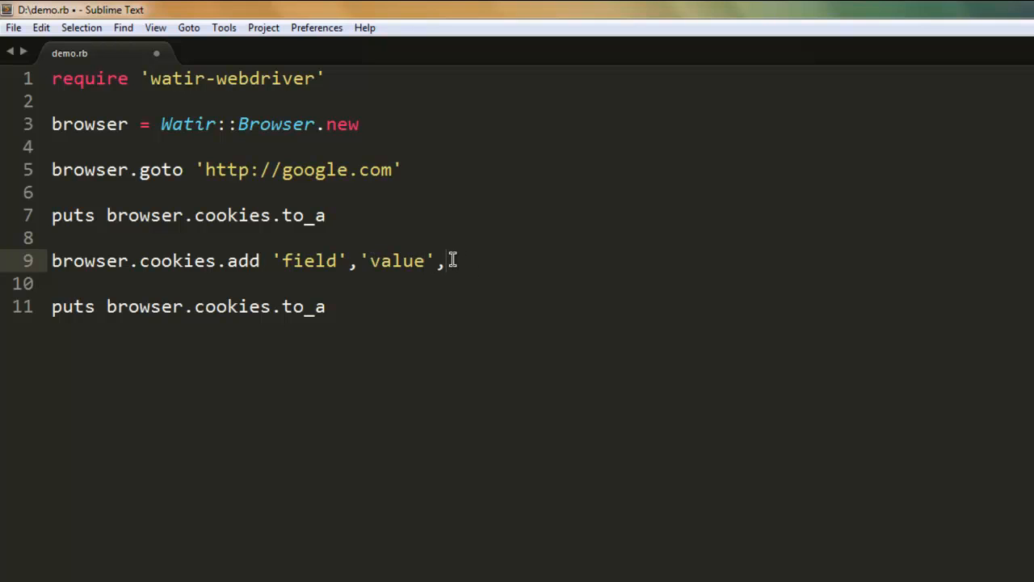
# - Complete the add call with :path=>'/' and :secure=>'true' options
pyautogui.write('path')
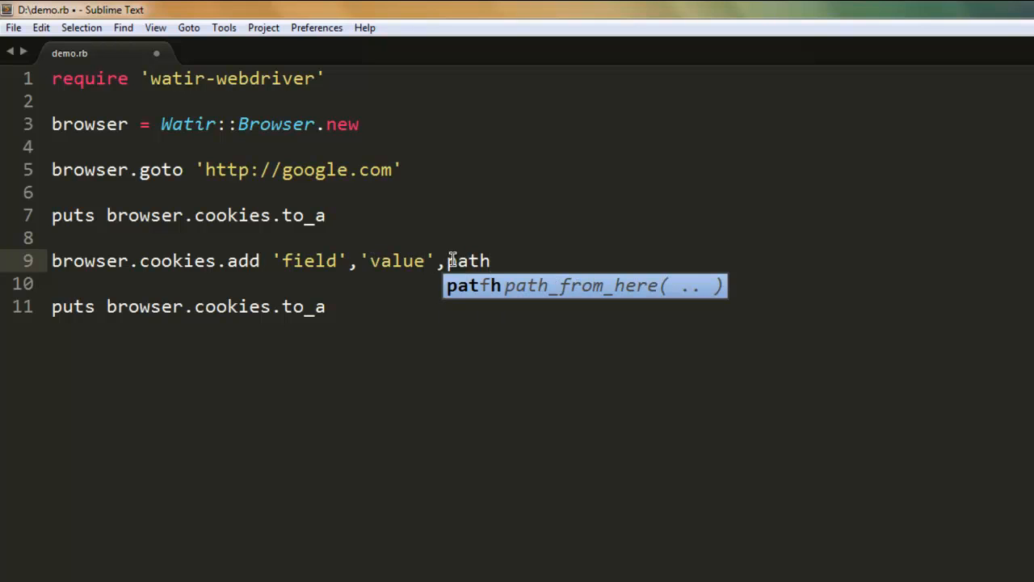
pyautogui.write('=>')
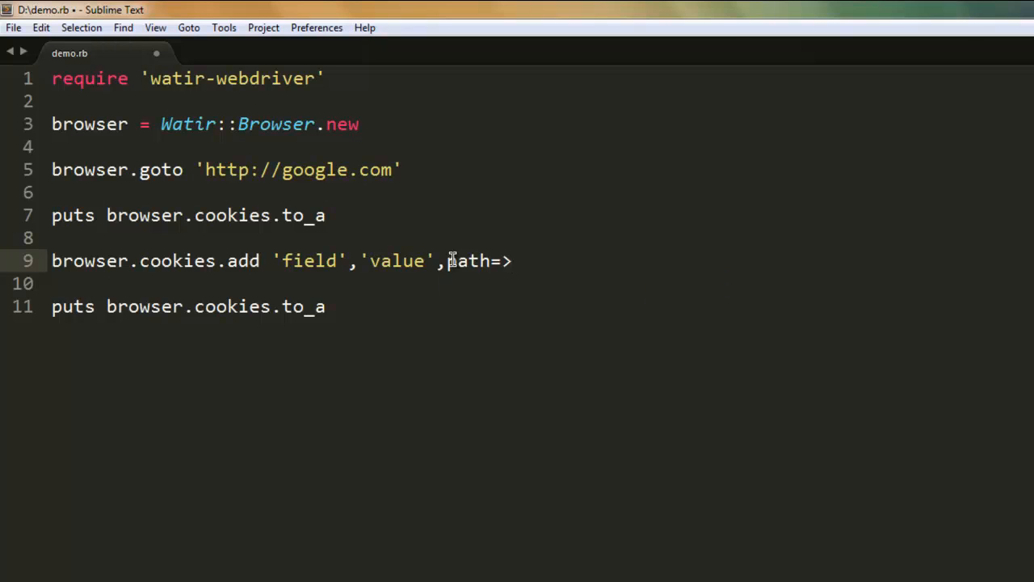
pyautogui.write("''")
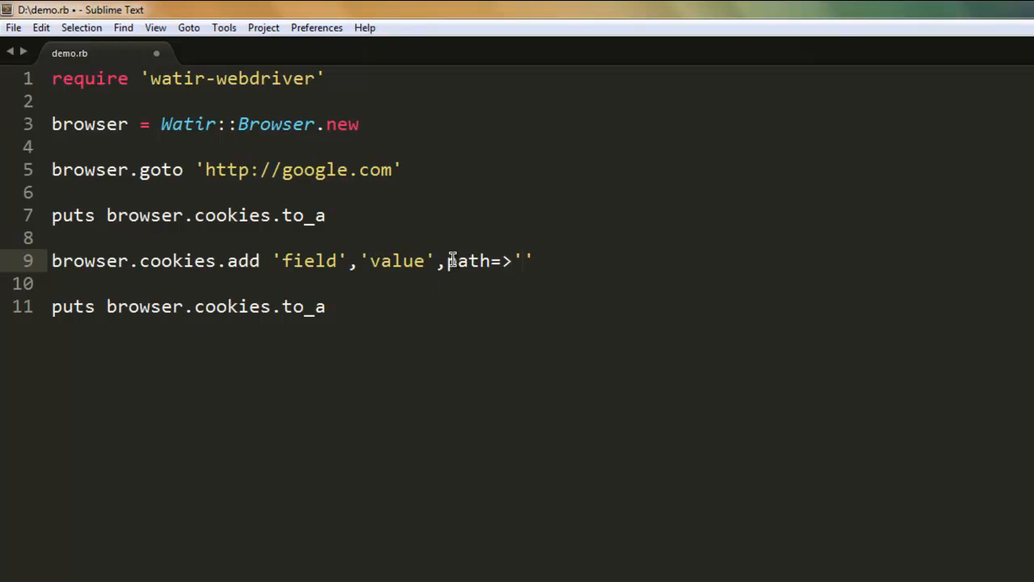
pyautogui.write('/')
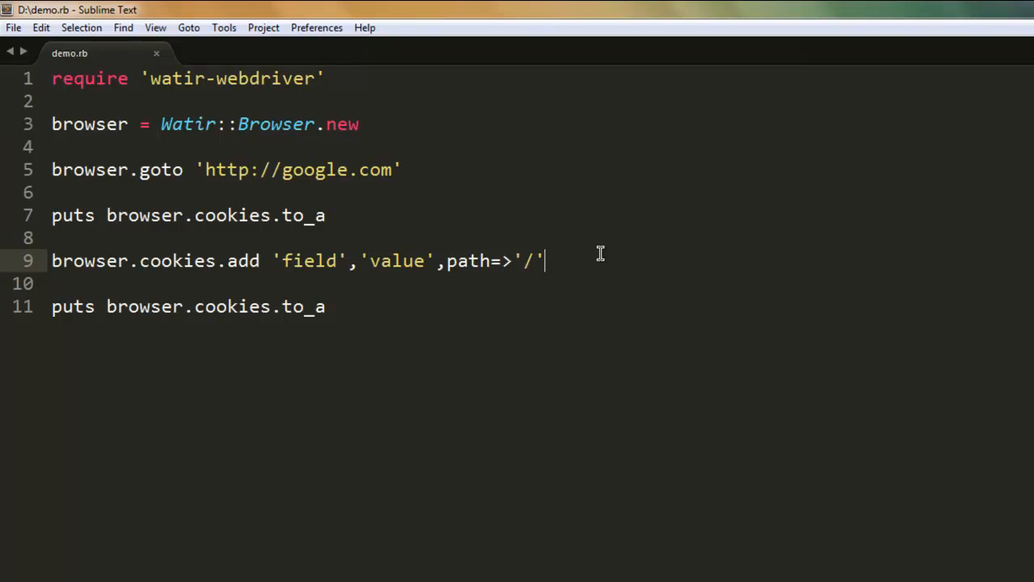
pyautogui.write(',')
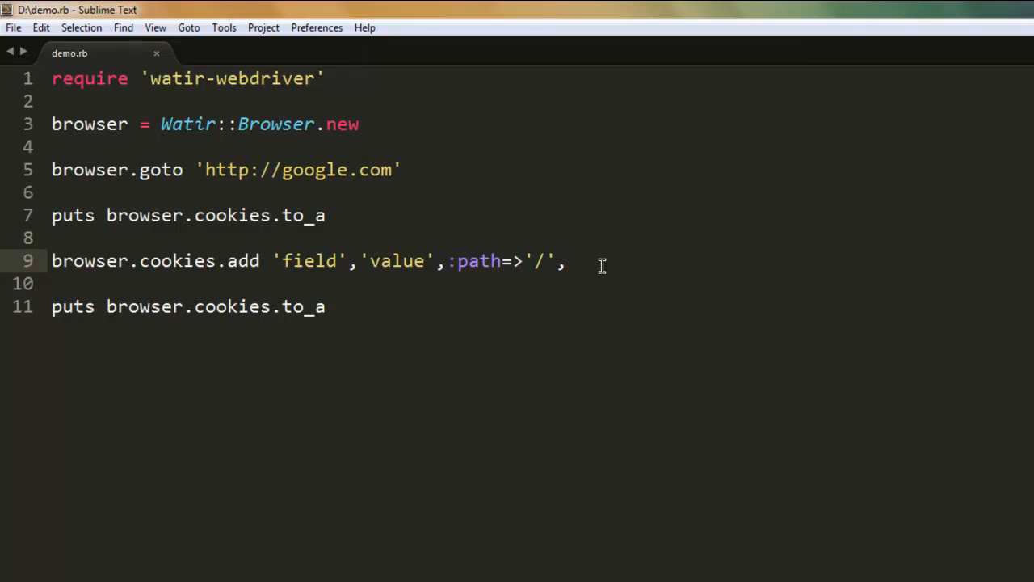
pyautogui.write(':s')
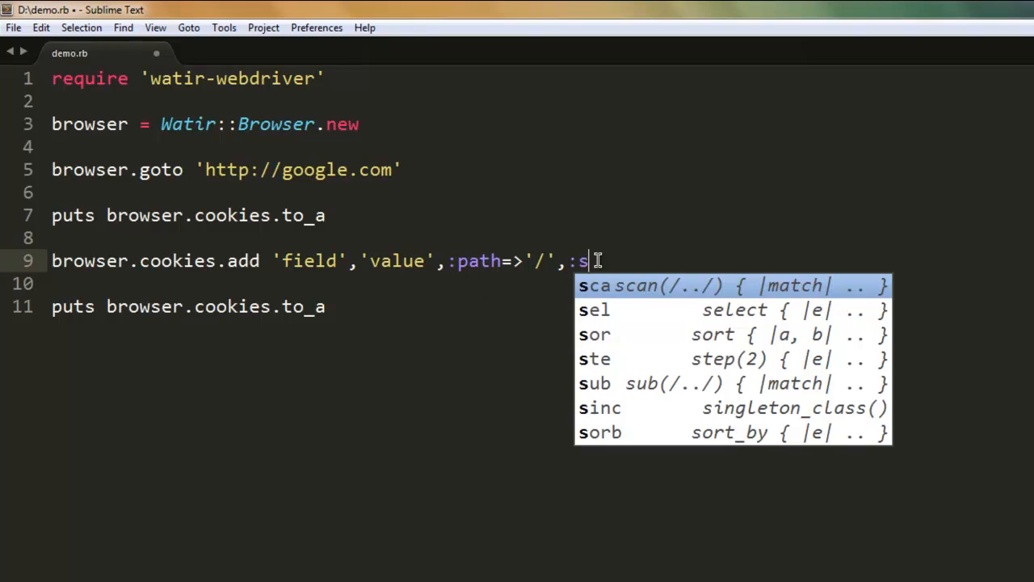
pyautogui.write('ecure=')
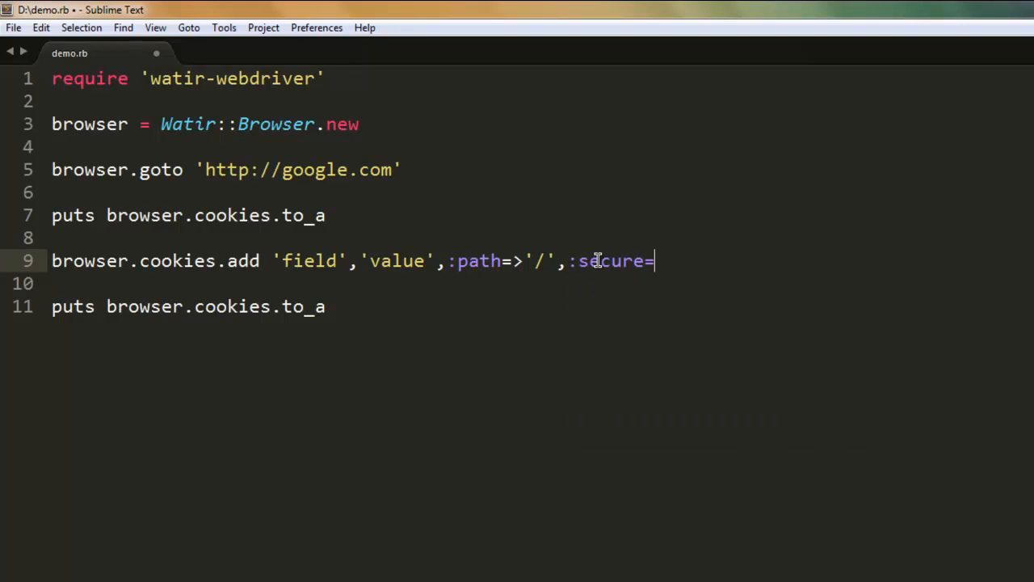
pyautogui.write(">'true'")
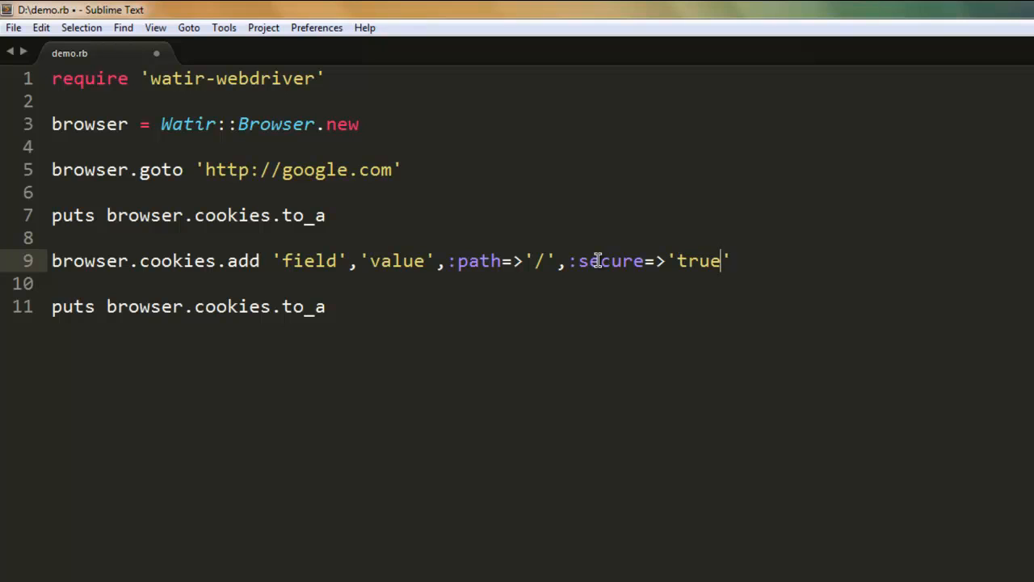
pyautogui.moveTo(633, 268)
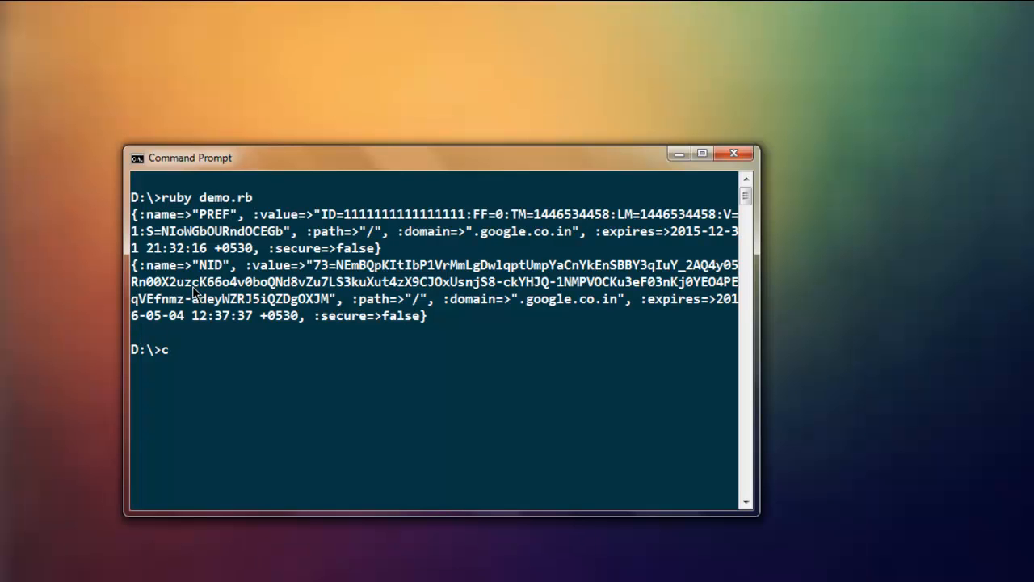
# - Clear the console and rerun ruby demo.rb with the cookie-adding script
pyautogui.write('demo')
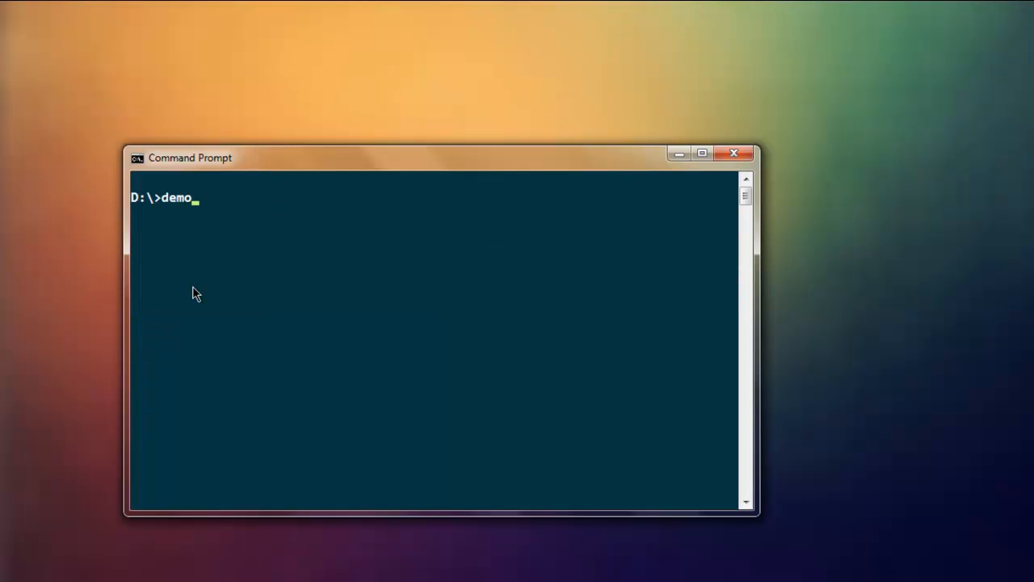
pyautogui.write('ruby demo')
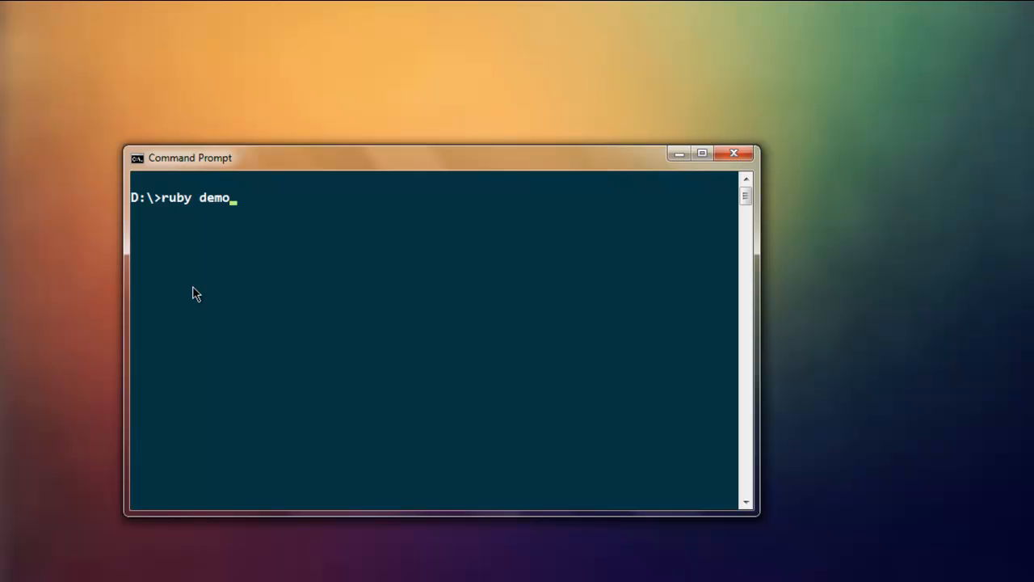
pyautogui.press('Return')
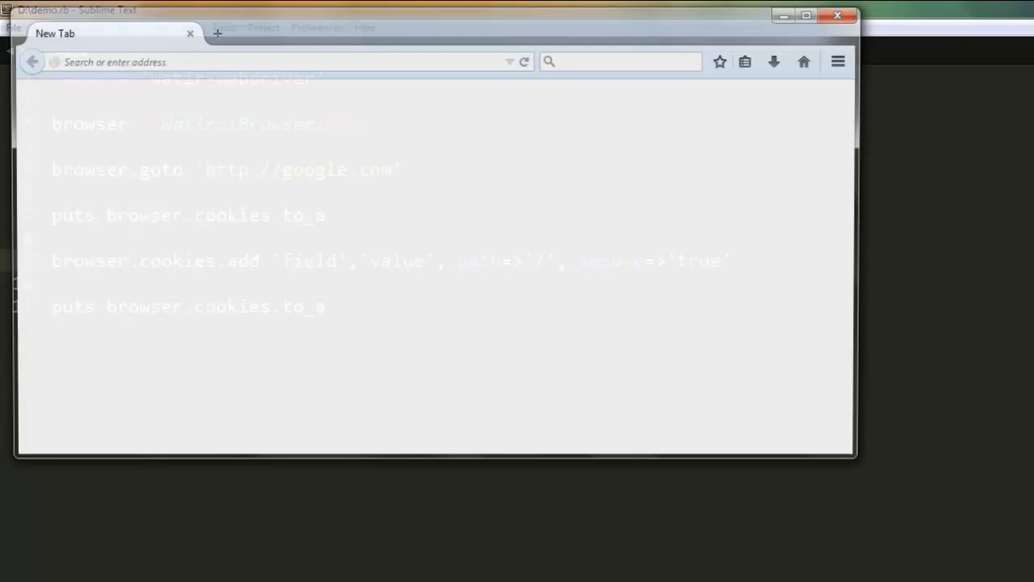
# - Bring the output showing the secure 'field' cookie forward, then close the browser window
pyautogui.click(837, 16)
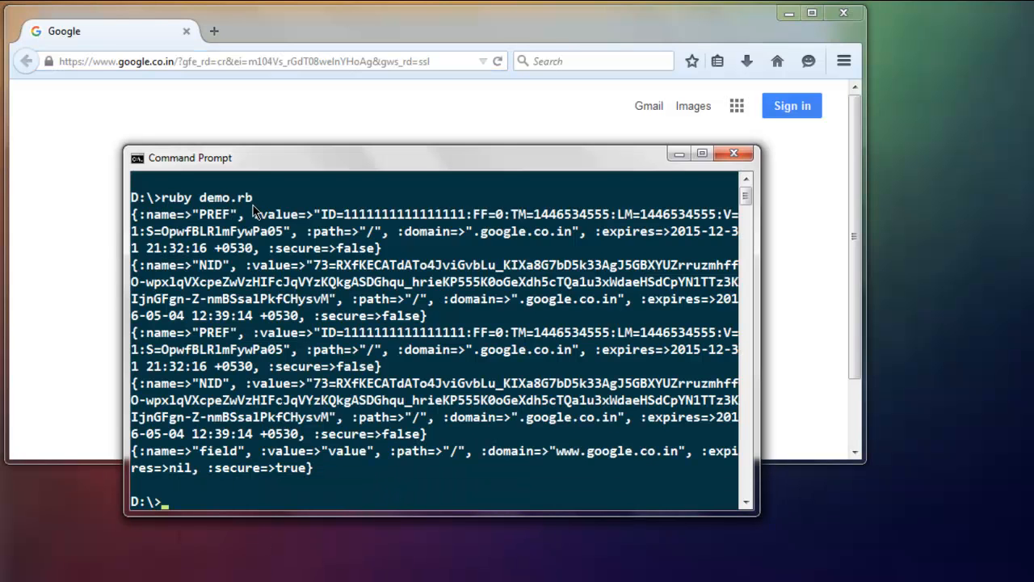
pyautogui.moveTo(197, 223)
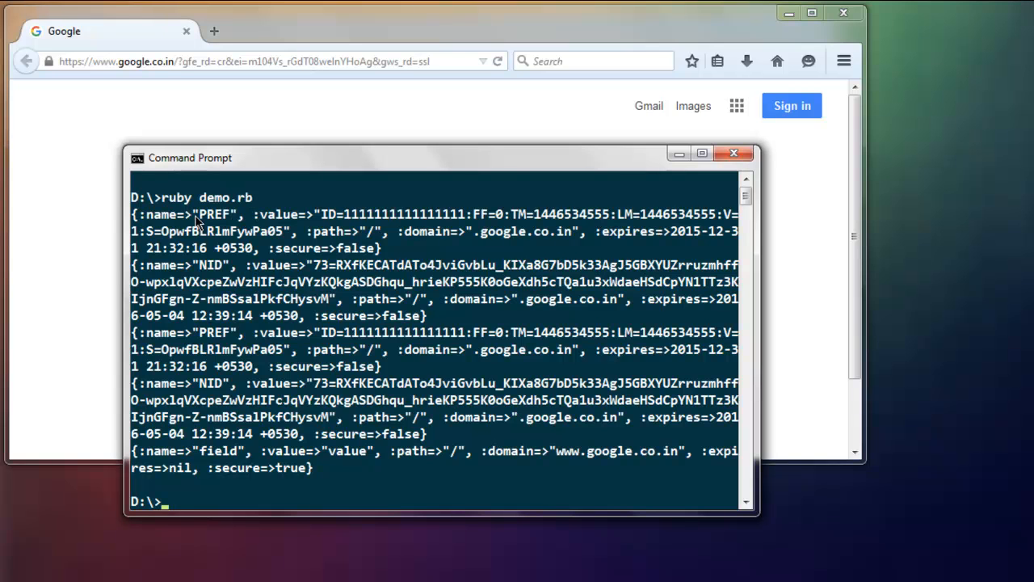
pyautogui.moveTo(224, 214)
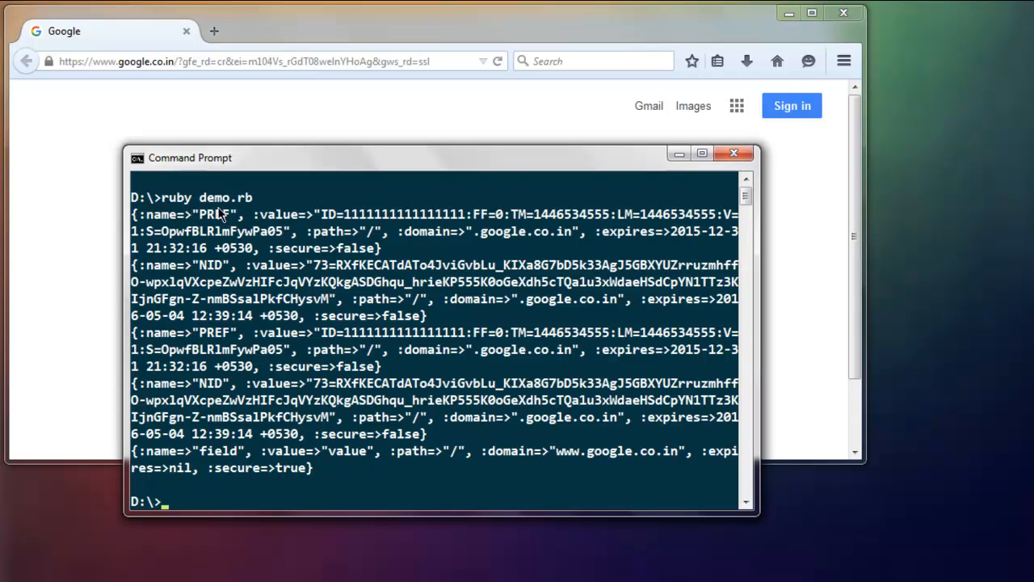
pyautogui.moveTo(291, 288)
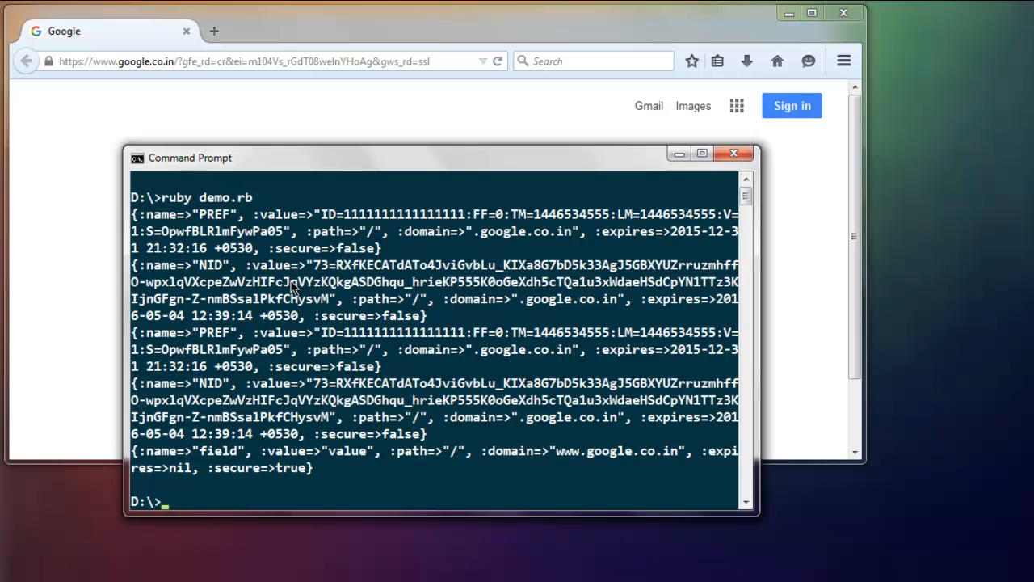
pyautogui.moveTo(274, 370)
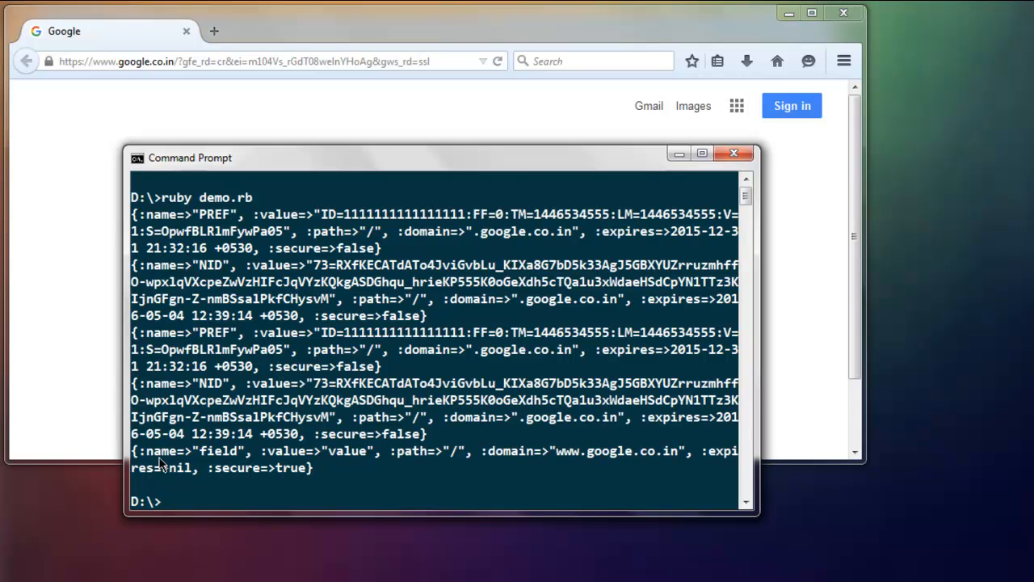
pyautogui.moveTo(208, 465)
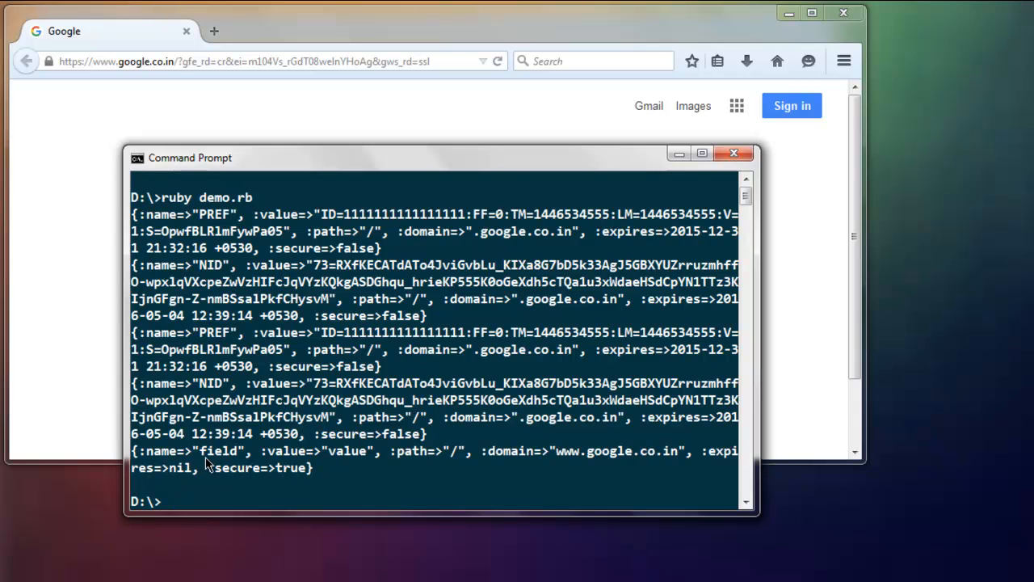
pyautogui.moveTo(338, 462)
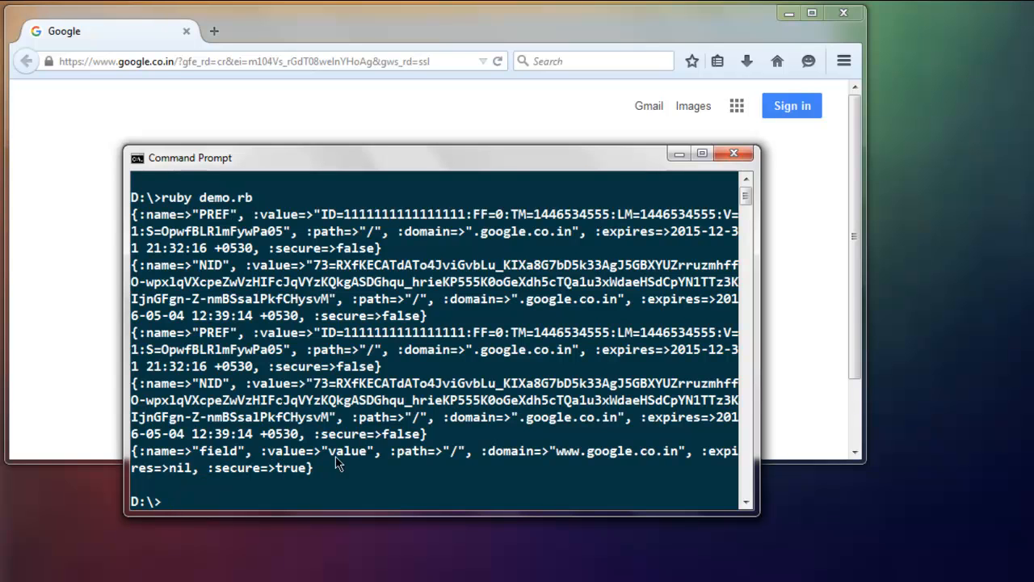
pyautogui.moveTo(304, 493)
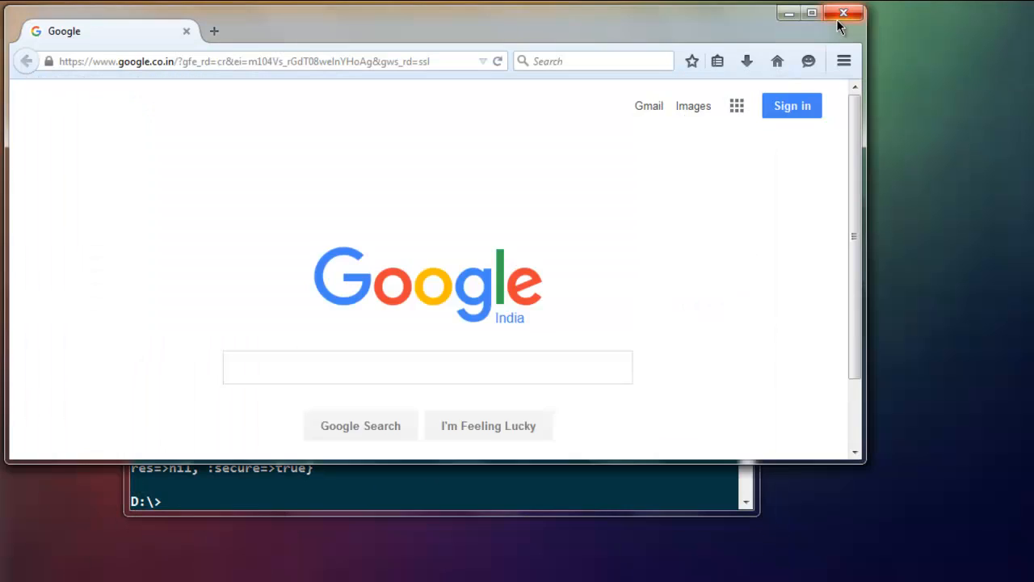
pyautogui.click(843, 13)
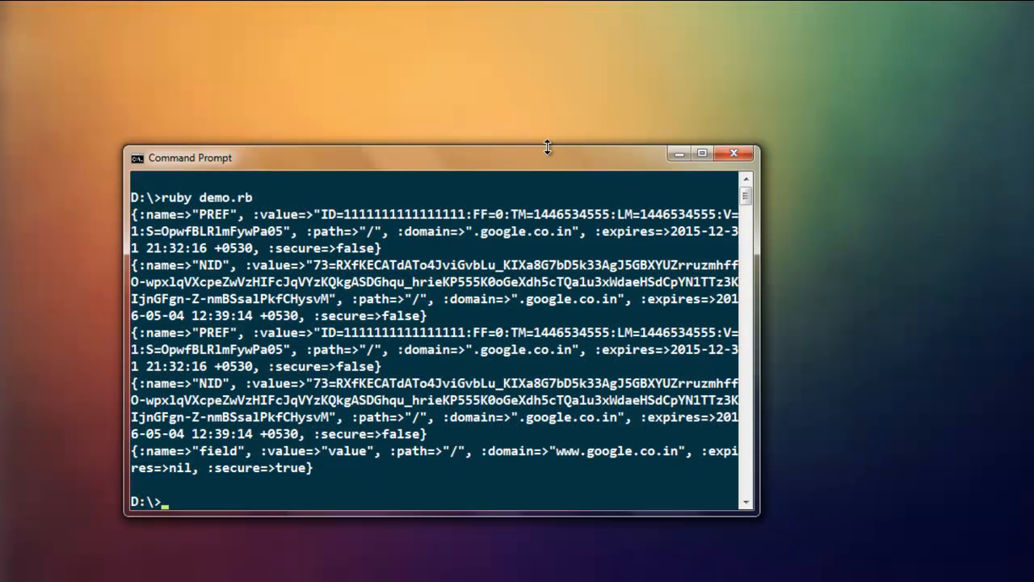